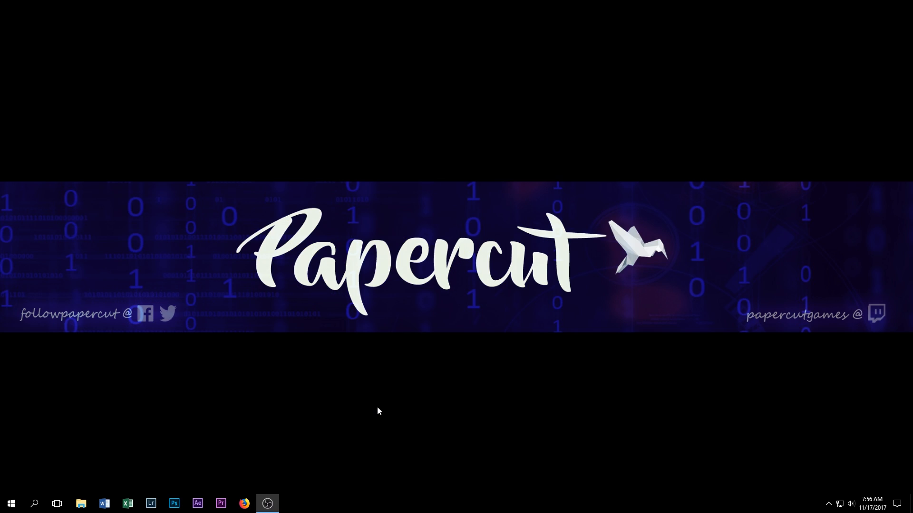
- Download the KeePass 2.37 installer from keepass.info in Firefox and check the downloads list
{"action": "left_click", "coordinate": [244, 511]}
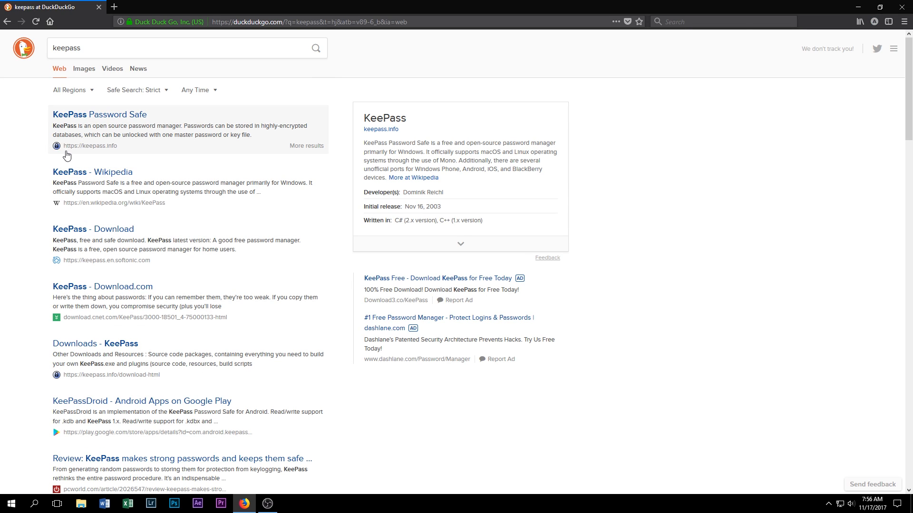
{"action": "left_click", "coordinate": [100, 114]}
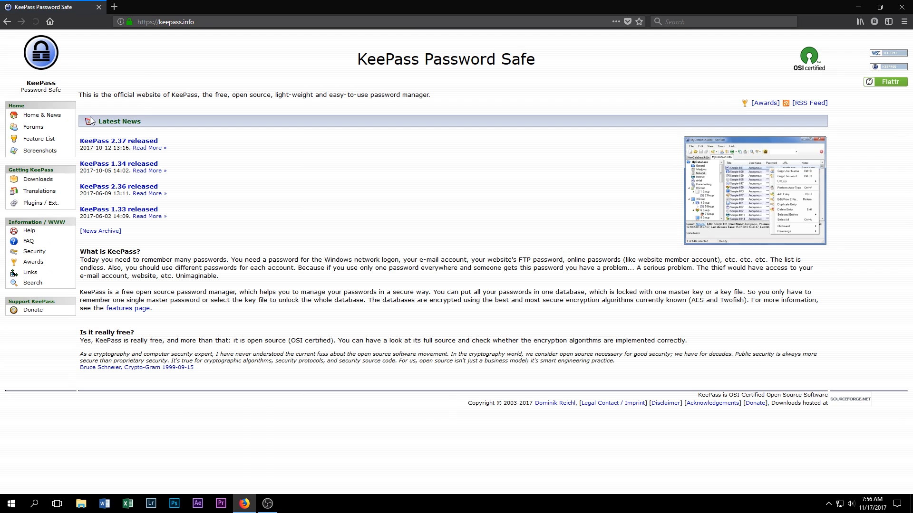
{"action": "mouse_move", "coordinate": [37, 179]}
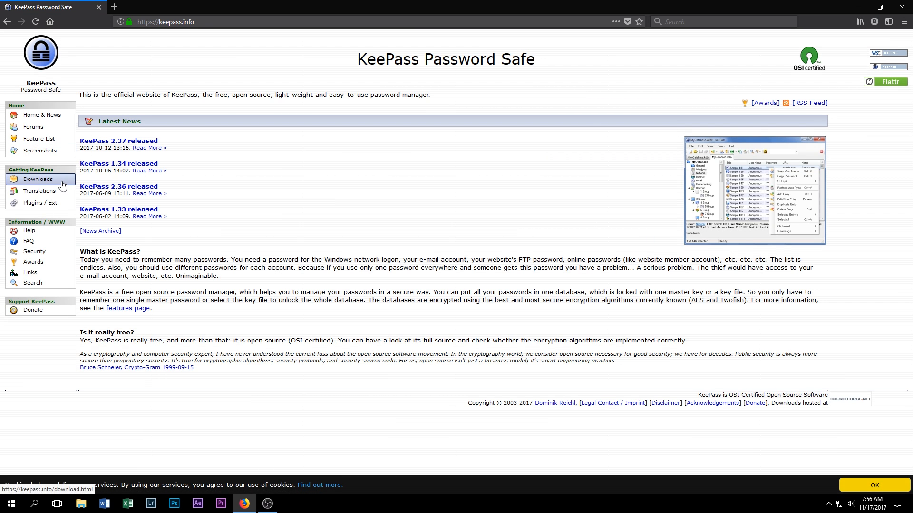
{"action": "left_click", "coordinate": [37, 179]}
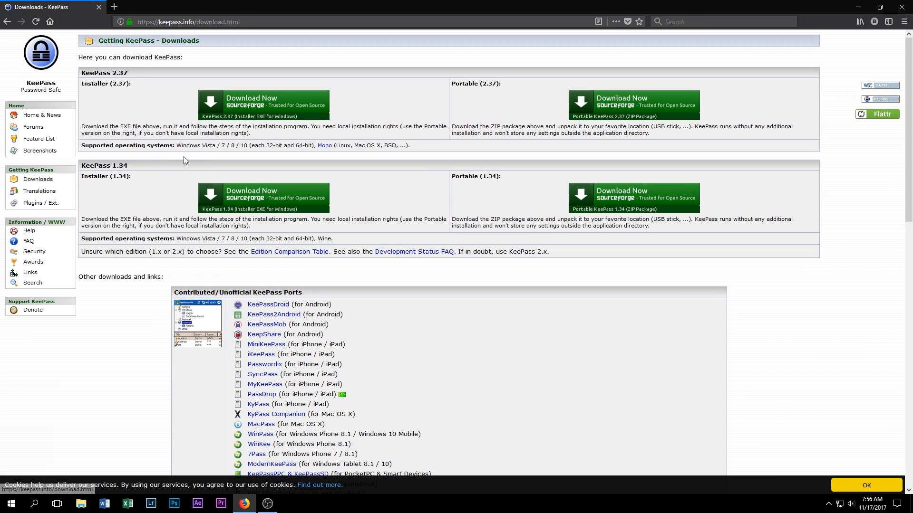
{"action": "left_click", "coordinate": [263, 105]}
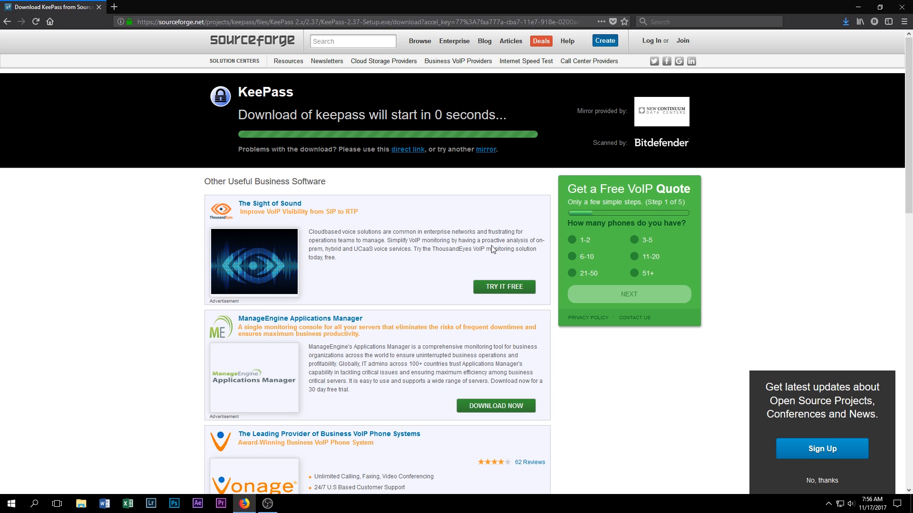
{"action": "left_click", "coordinate": [846, 21]}
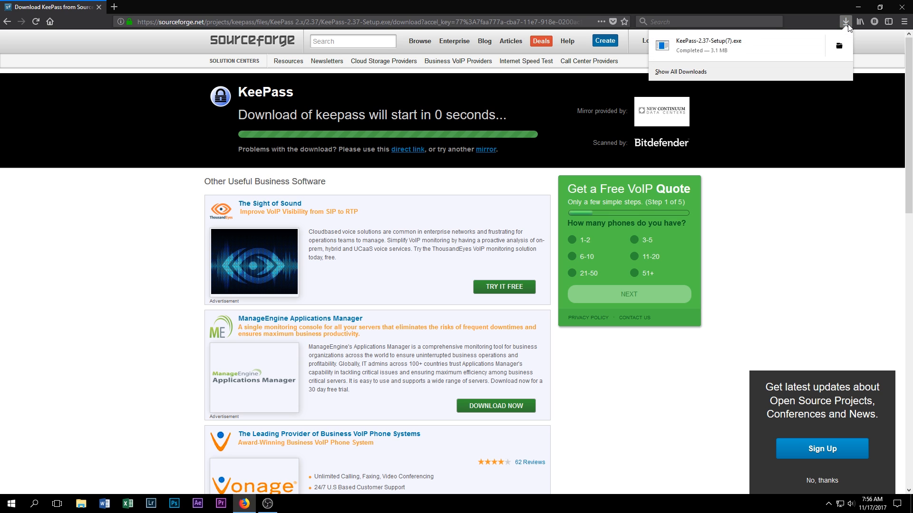
{"action": "left_click", "coordinate": [81, 503]}
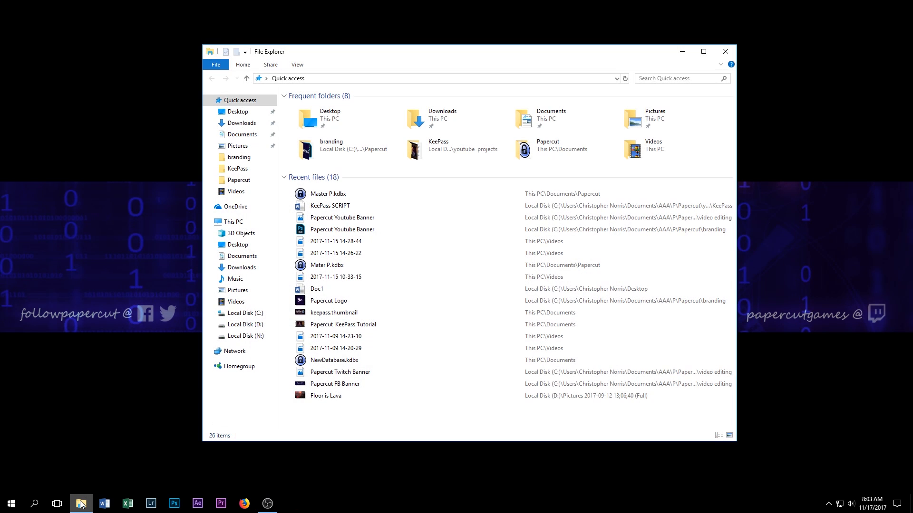
- Run KeePass-2.37-Setup from the Downloads folder
{"action": "left_click", "coordinate": [241, 123]}
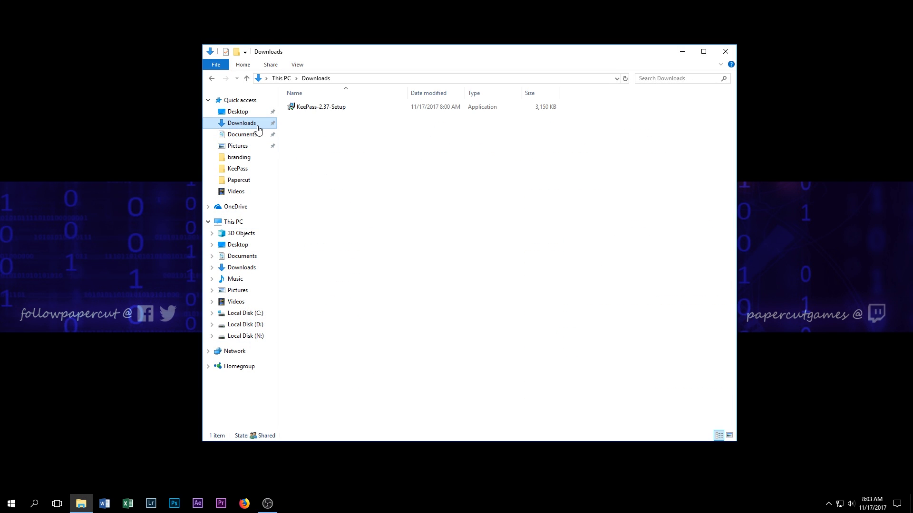
{"action": "left_click", "coordinate": [319, 106]}
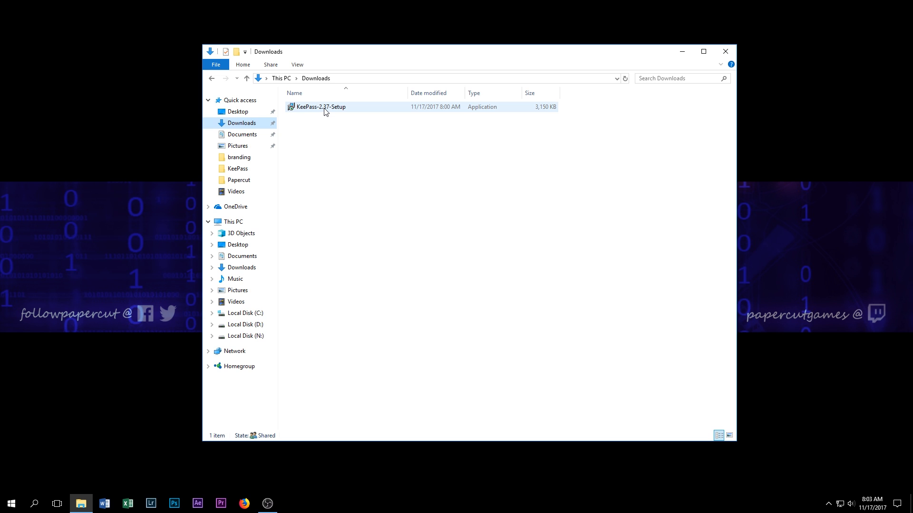
{"action": "double_click", "coordinate": [319, 106]}
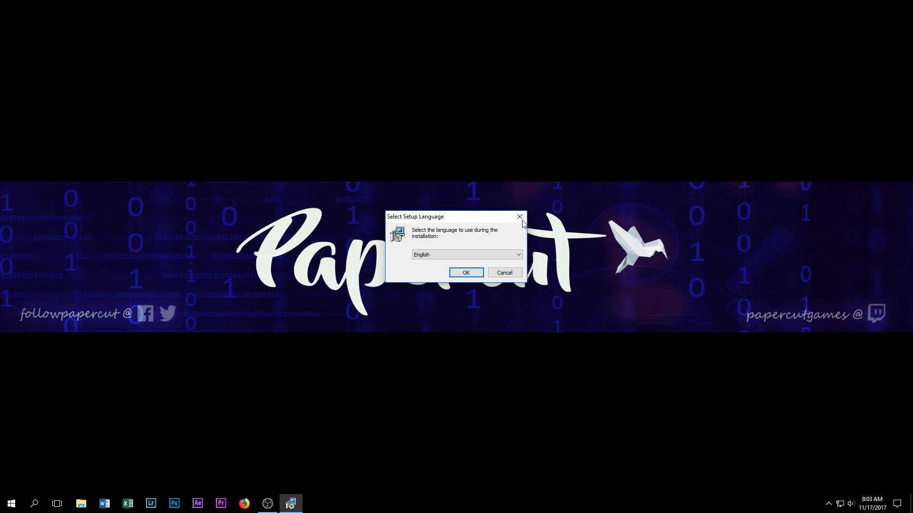
- Install KeePass in English with the full component set and a desktop shortcut
{"action": "left_click", "coordinate": [516, 254]}
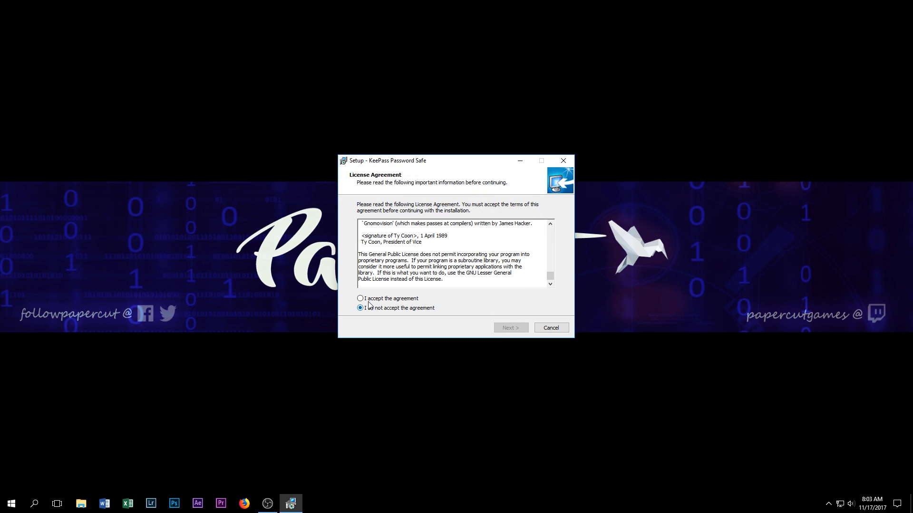
{"action": "left_click", "coordinate": [360, 298]}
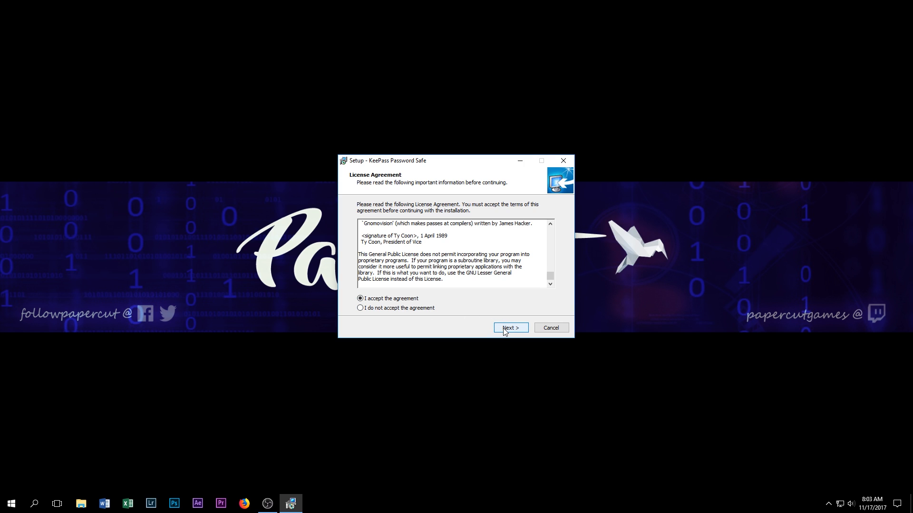
{"action": "left_click", "coordinate": [509, 327]}
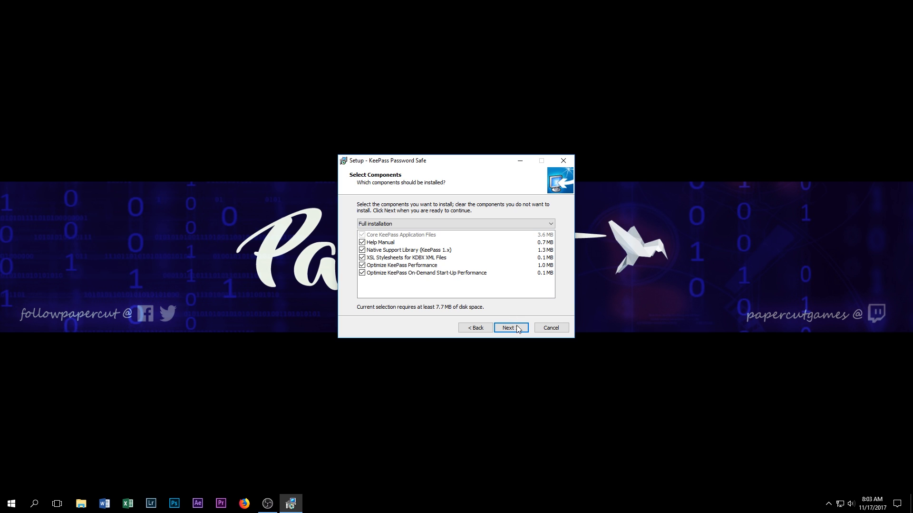
{"action": "left_click", "coordinate": [509, 327]}
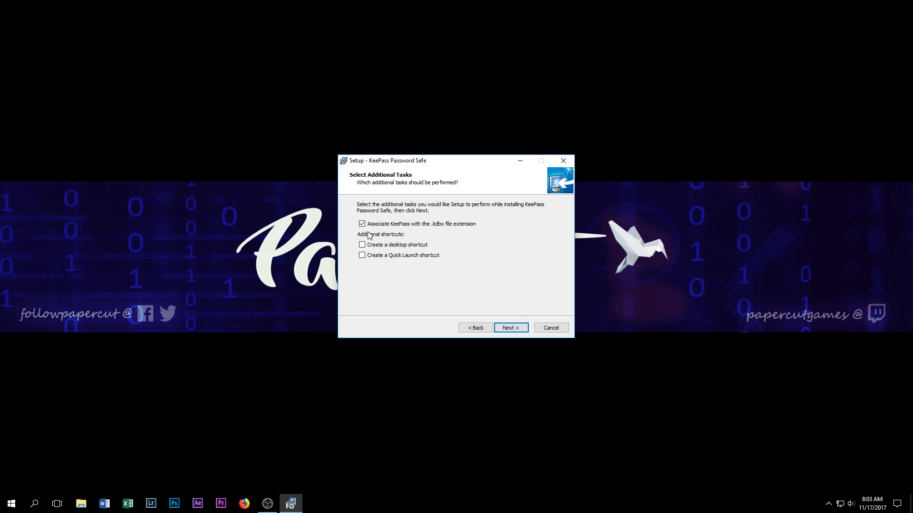
{"action": "left_click", "coordinate": [361, 244]}
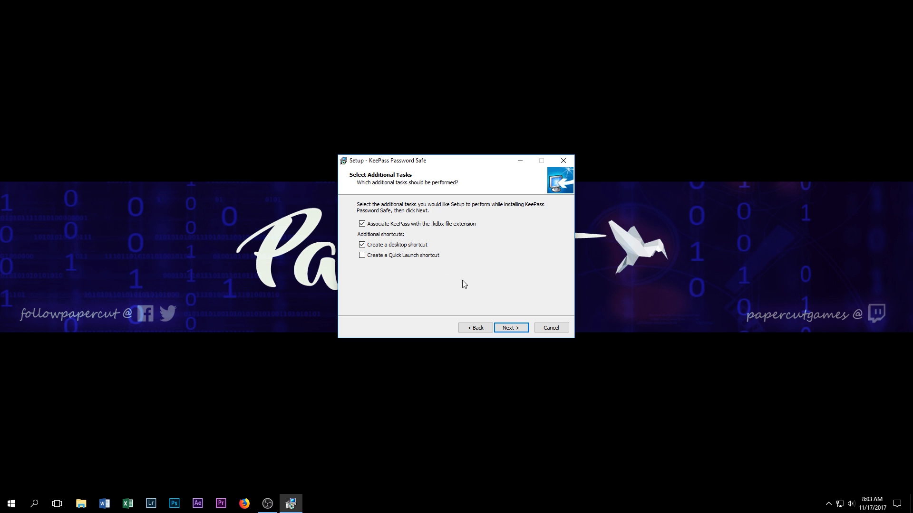
{"action": "left_click", "coordinate": [510, 328]}
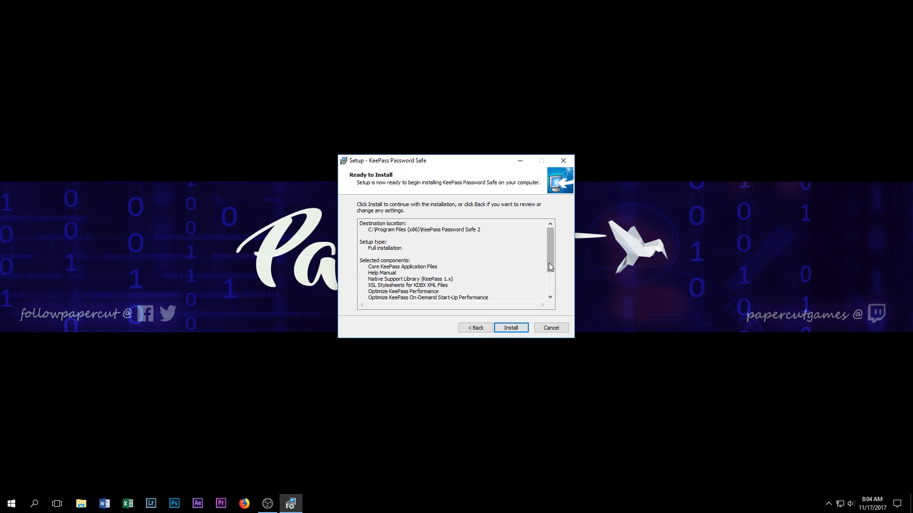
{"action": "scroll", "scroll_direction": "down", "scroll_amount": 3}
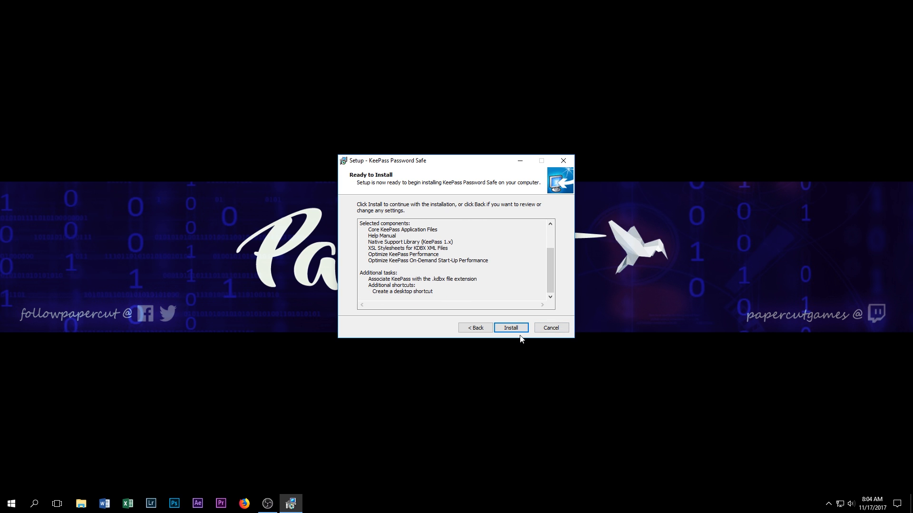
{"action": "left_click", "coordinate": [510, 328]}
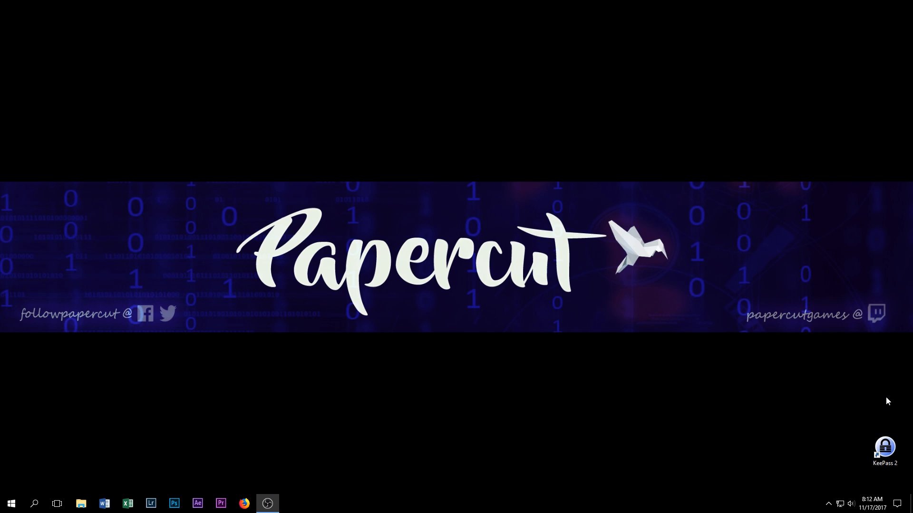
- Launch KeePass from the desktop shortcut, enable update checks and close the results
{"action": "left_click", "coordinate": [884, 451]}
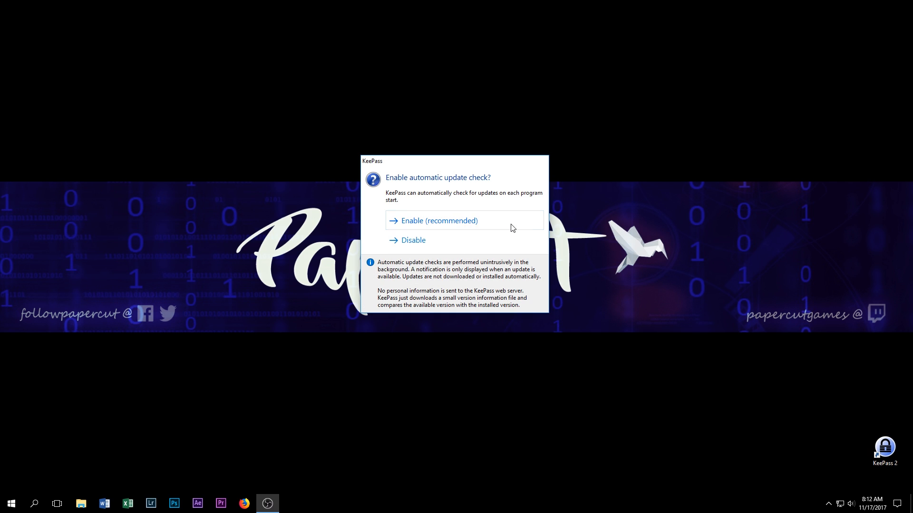
{"action": "left_click", "coordinate": [438, 220]}
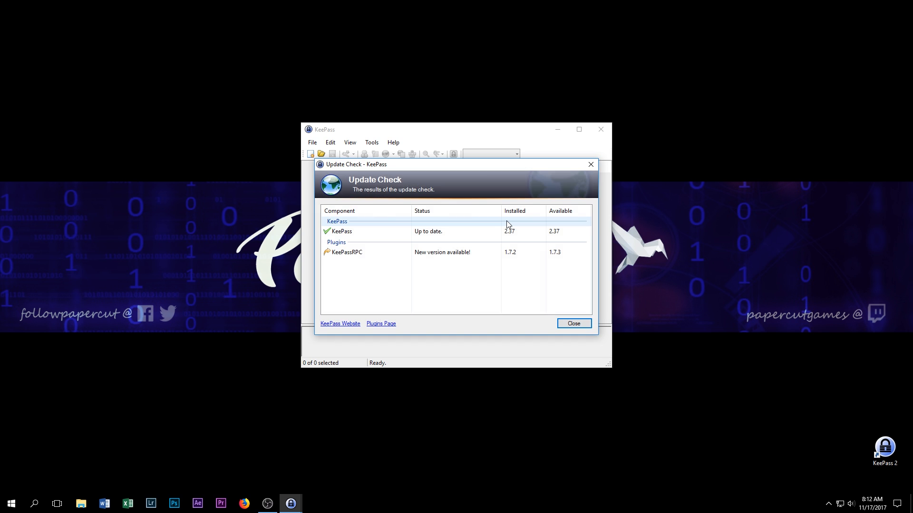
{"action": "left_click", "coordinate": [573, 324]}
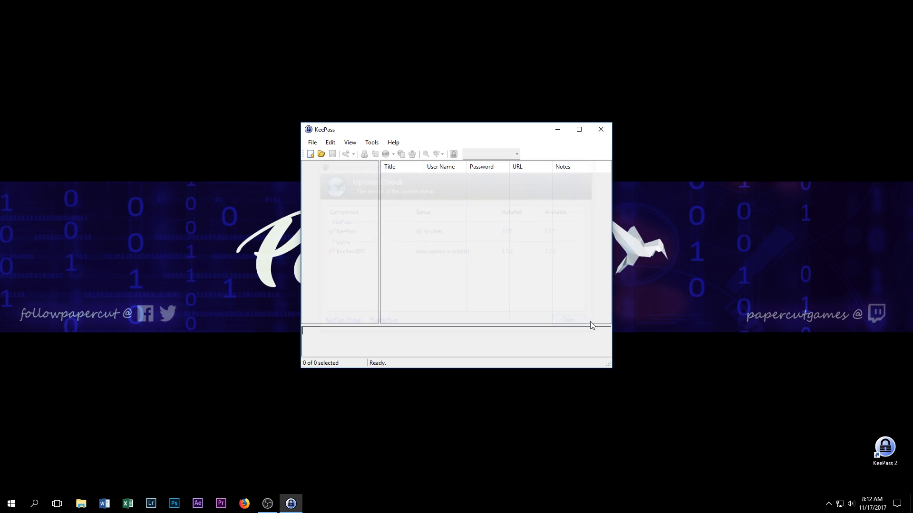
{"action": "left_click", "coordinate": [568, 320]}
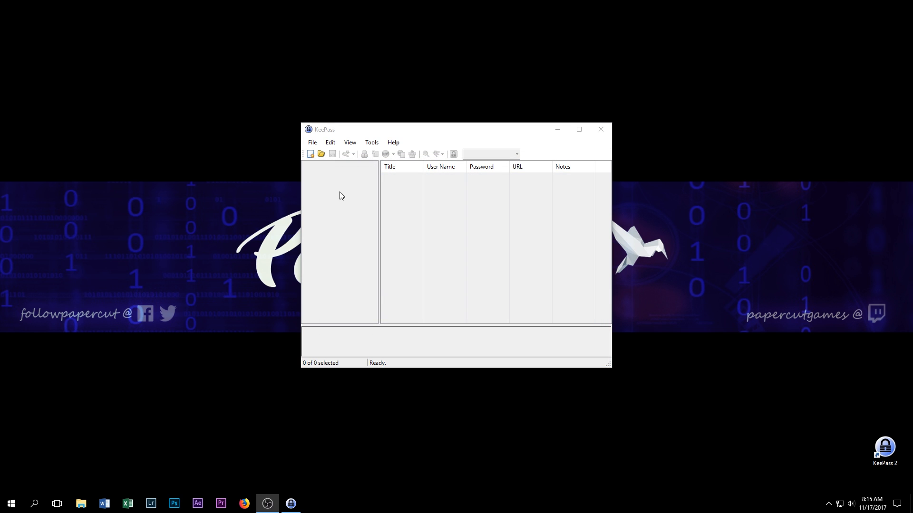
{"action": "mouse_move", "coordinate": [324, 167]}
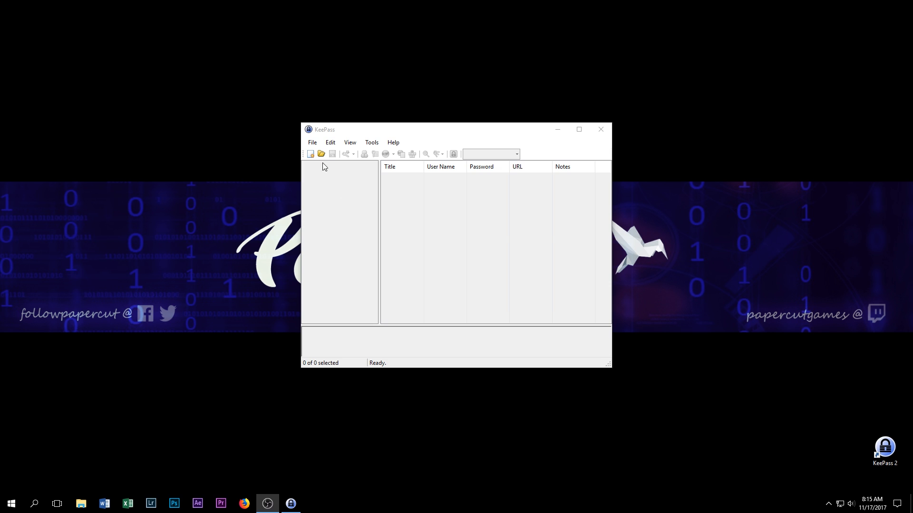
- Create a new password database file named 'Master P' in Documents
{"action": "left_click", "coordinate": [312, 143]}
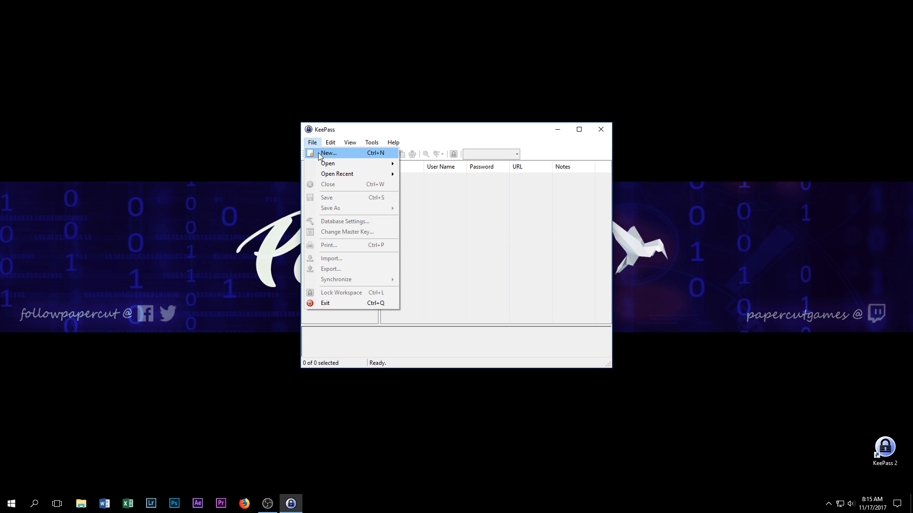
{"action": "left_click", "coordinate": [328, 152]}
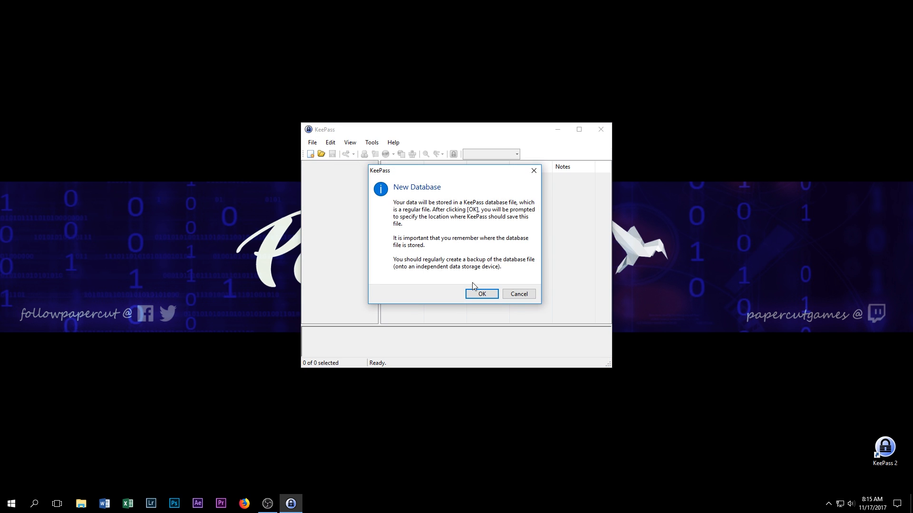
{"action": "left_click", "coordinate": [480, 293]}
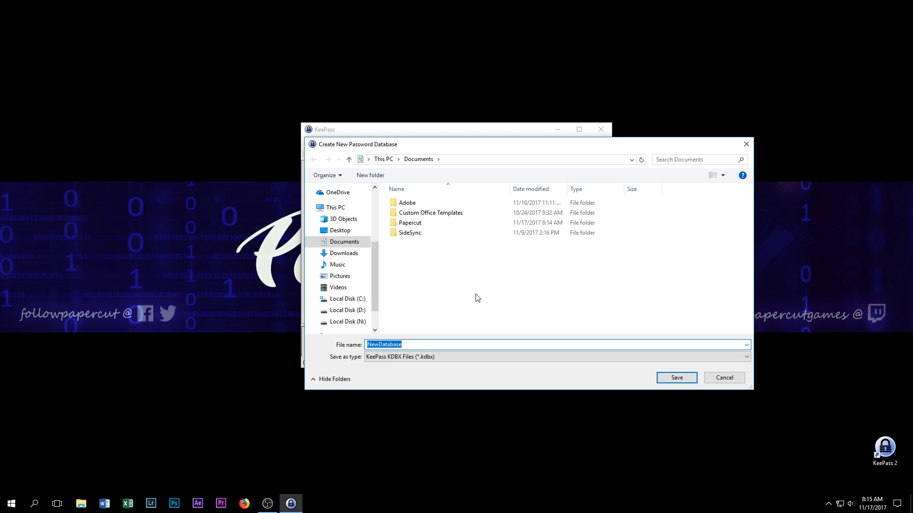
{"action": "mouse_move", "coordinate": [317, 344]}
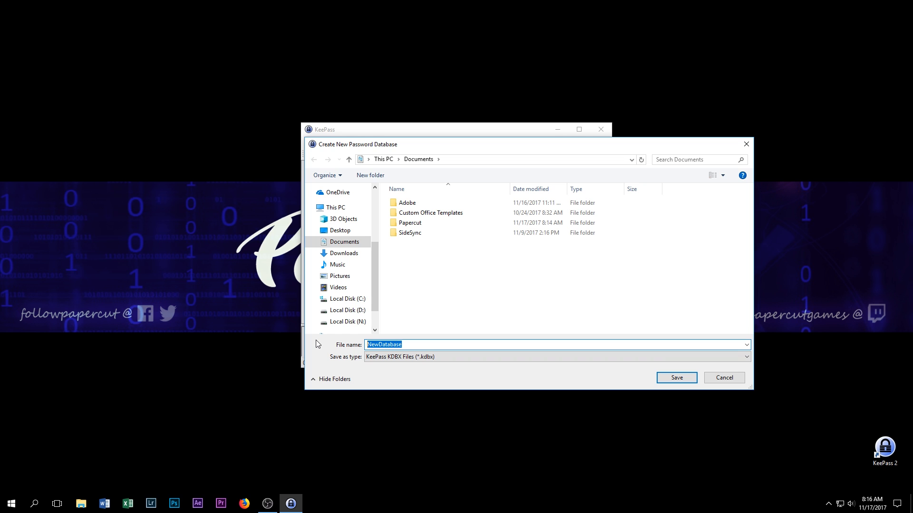
{"action": "type", "text": "Master P"}
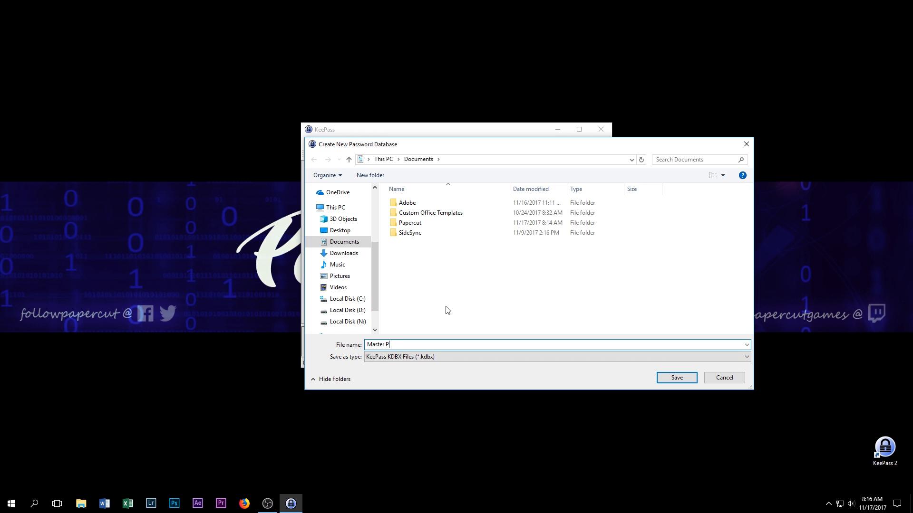
{"action": "left_click", "coordinate": [676, 378]}
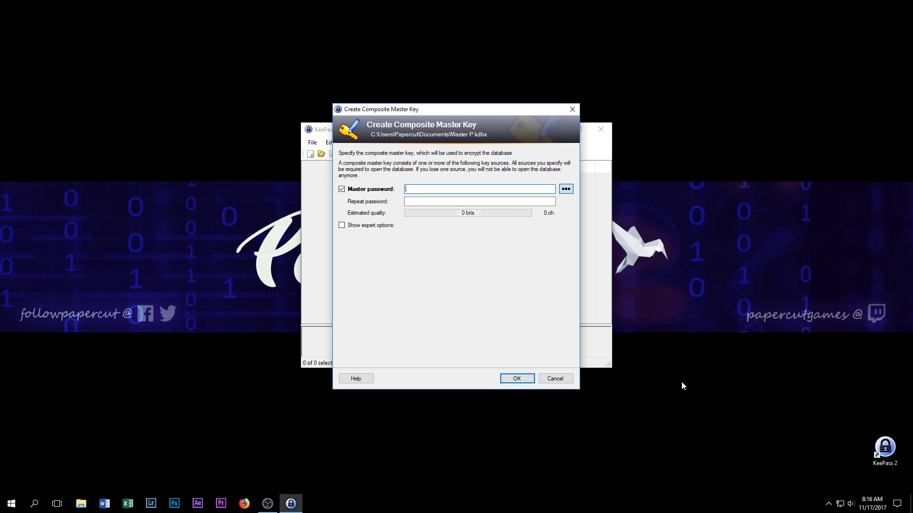
{"action": "mouse_move", "coordinate": [457, 238]}
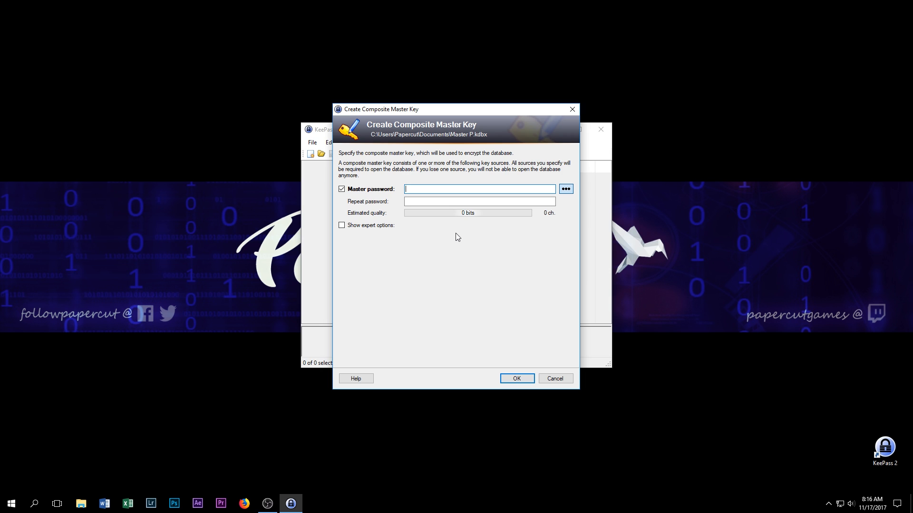
- Set the master password, then name the database 'Master P' in its settings
{"action": "type", "text": "••"}
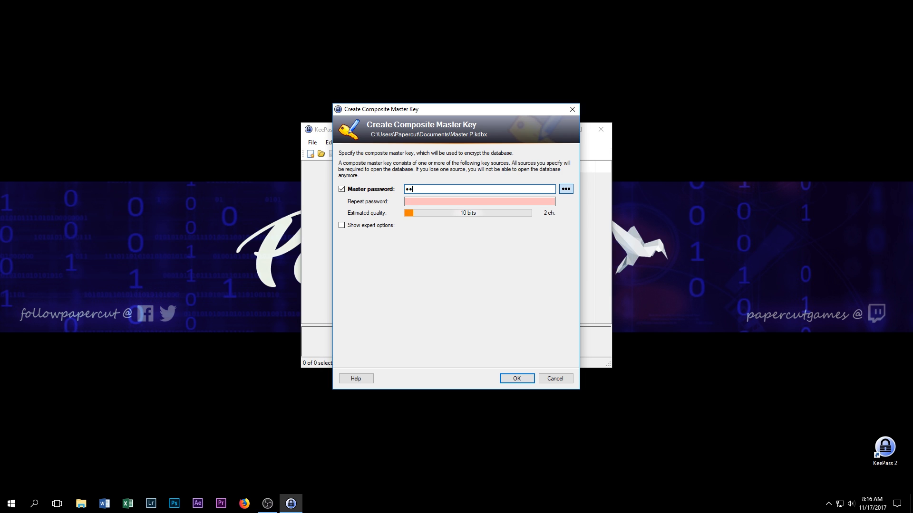
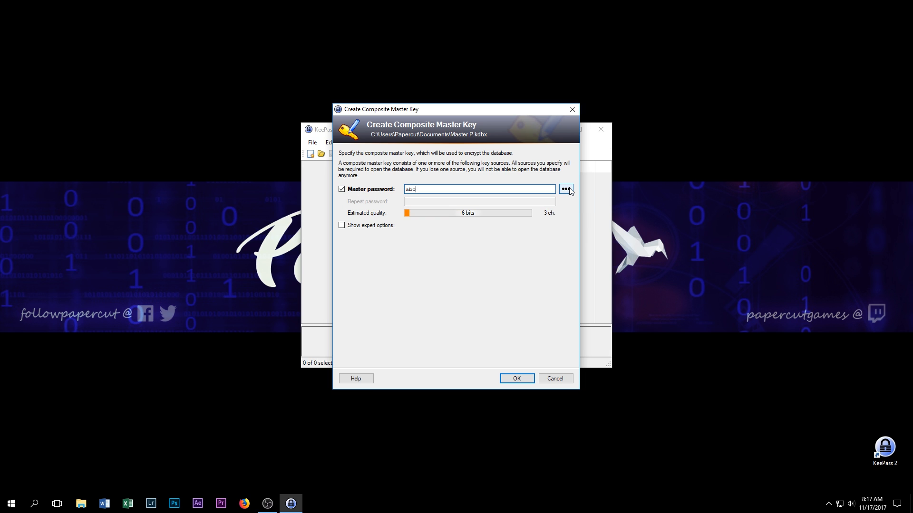
{"action": "left_click", "coordinate": [565, 189]}
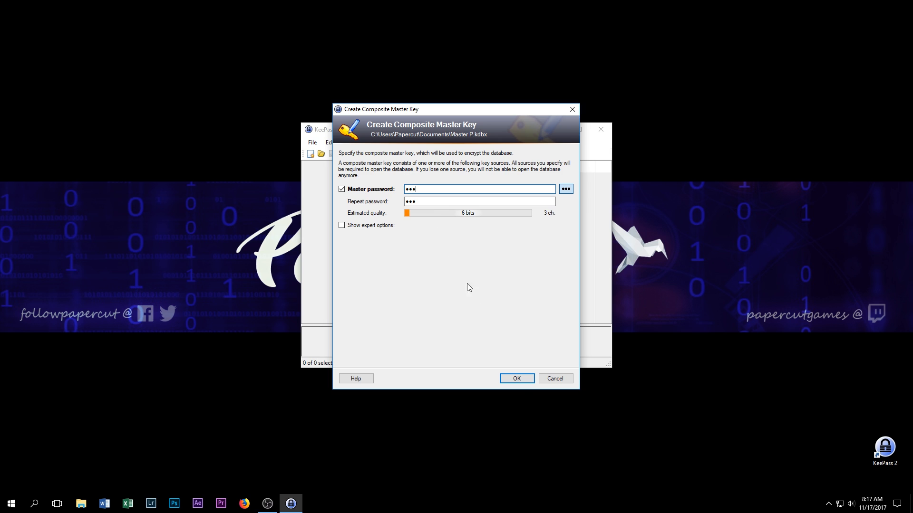
{"action": "left_click", "coordinate": [516, 378]}
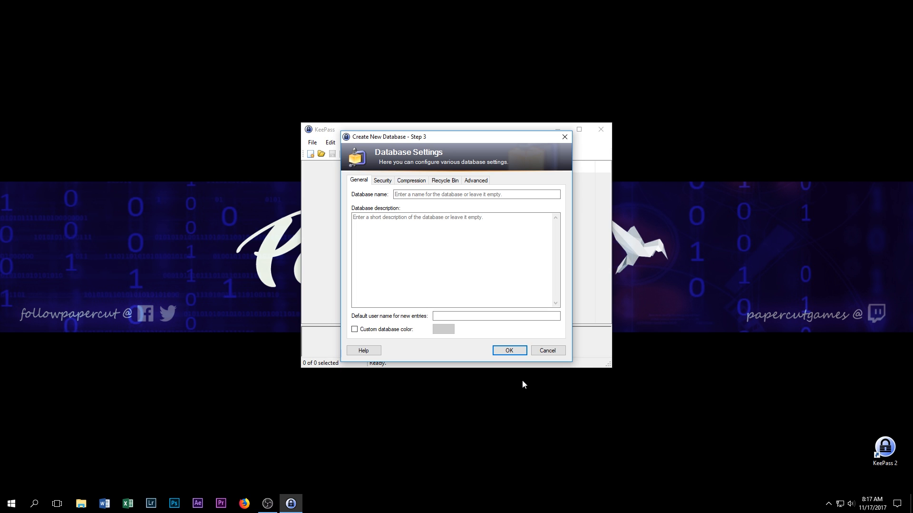
{"action": "type", "text": "Master P"}
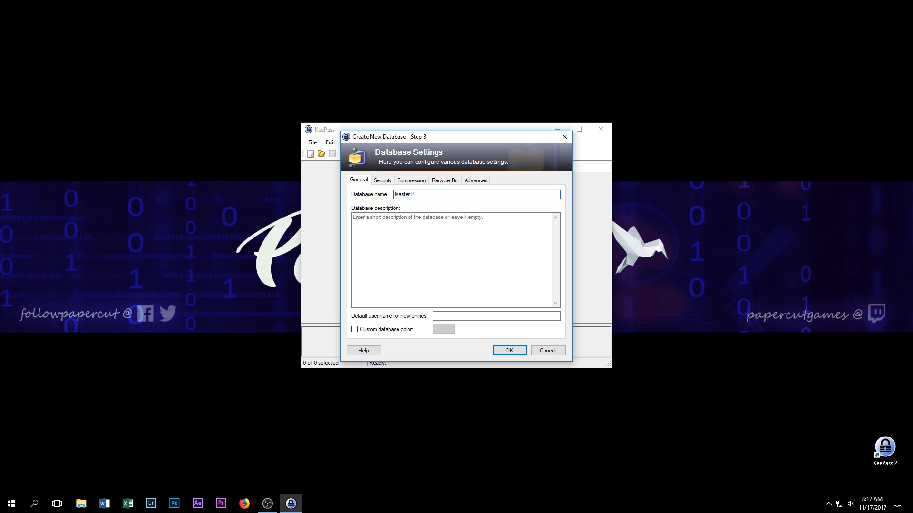
{"action": "left_click", "coordinate": [508, 350]}
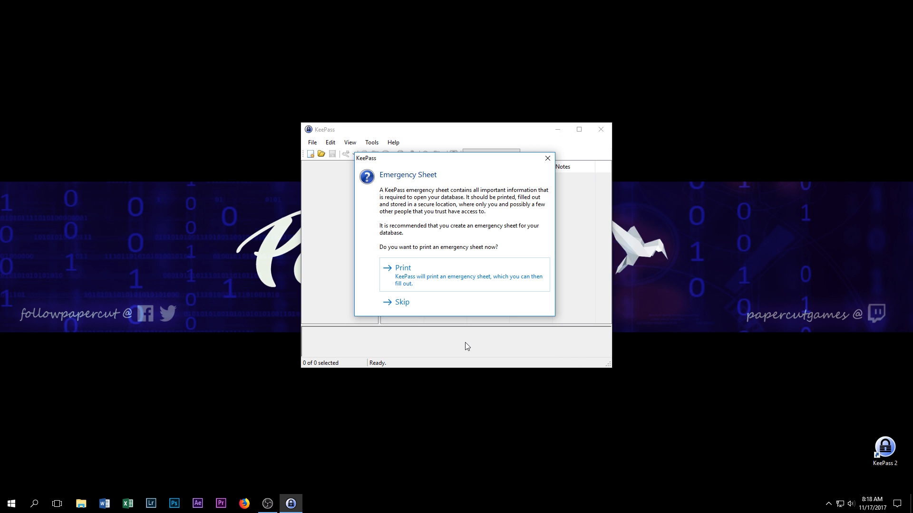
{"action": "mouse_move", "coordinate": [464, 347]}
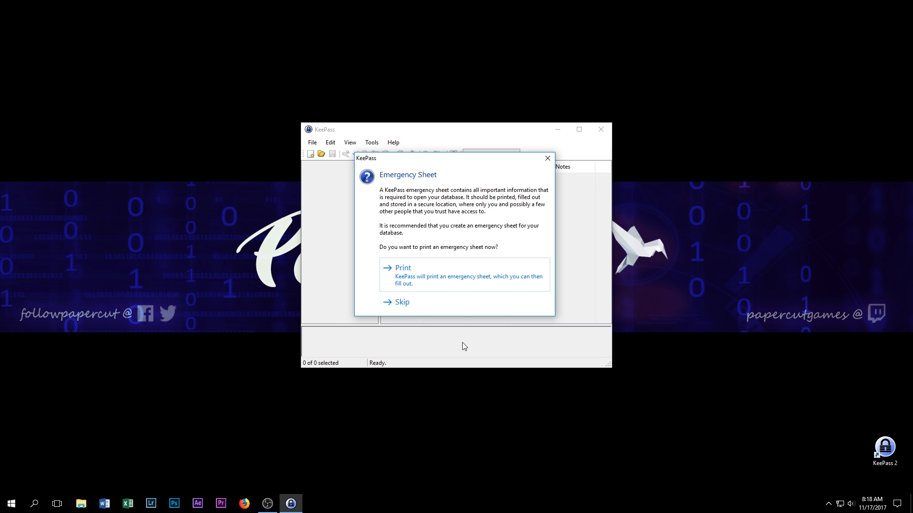
{"action": "mouse_move", "coordinate": [431, 316]}
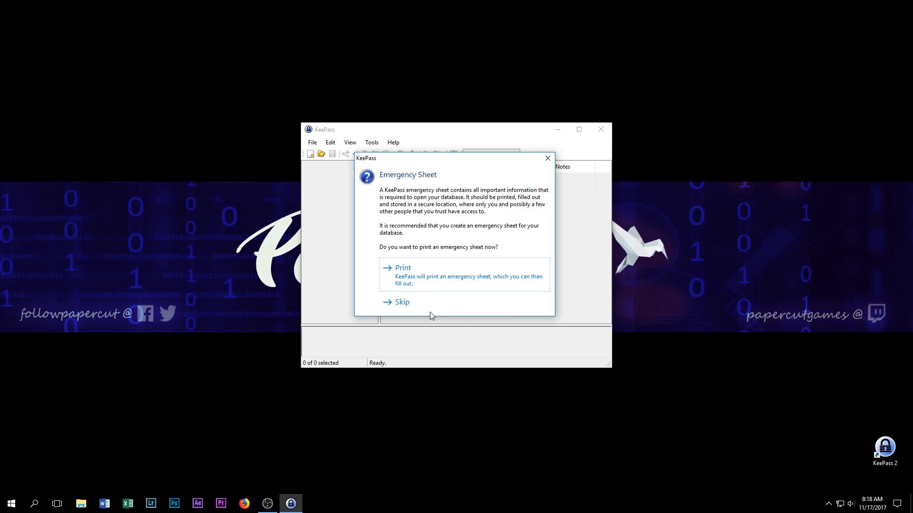
- Skip printing the Master P emergency sheet
{"action": "left_click", "coordinate": [401, 302]}
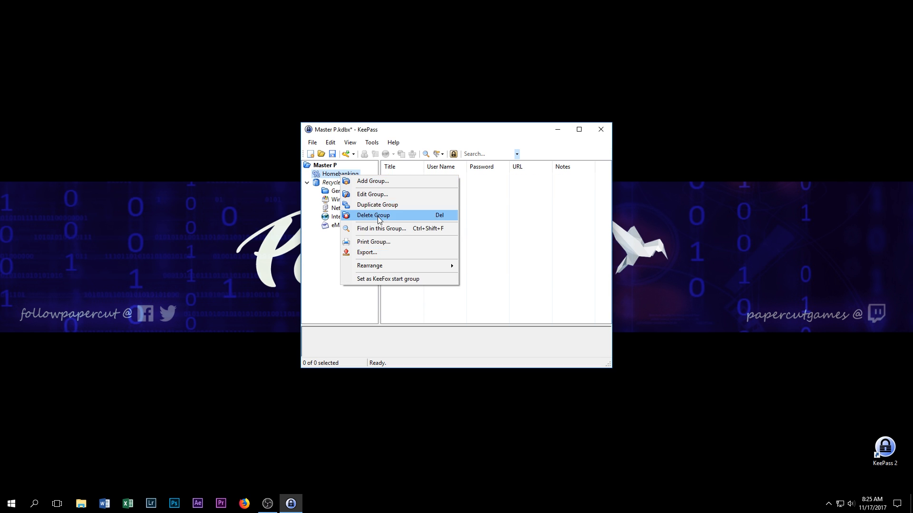
- Delete the Homebanking sample group and bring up the empty entry list's menu
{"action": "left_click", "coordinate": [373, 215]}
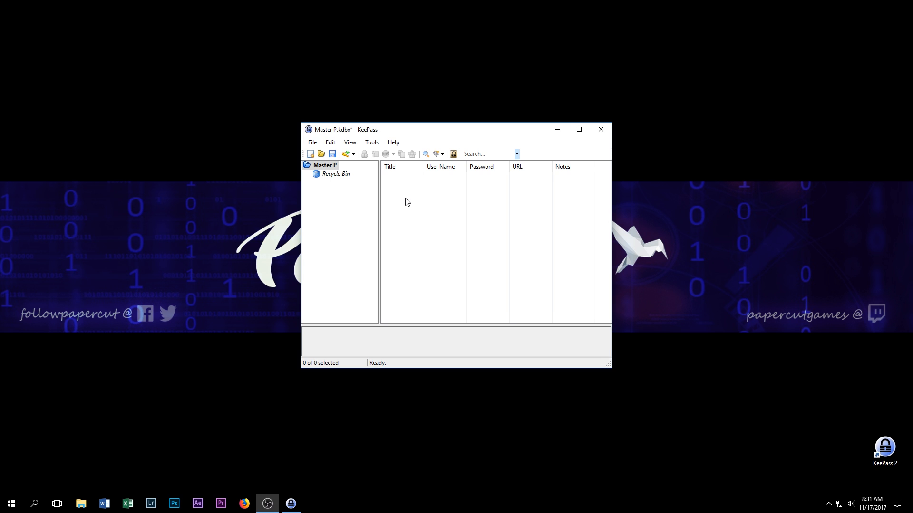
{"action": "right_click", "coordinate": [407, 202]}
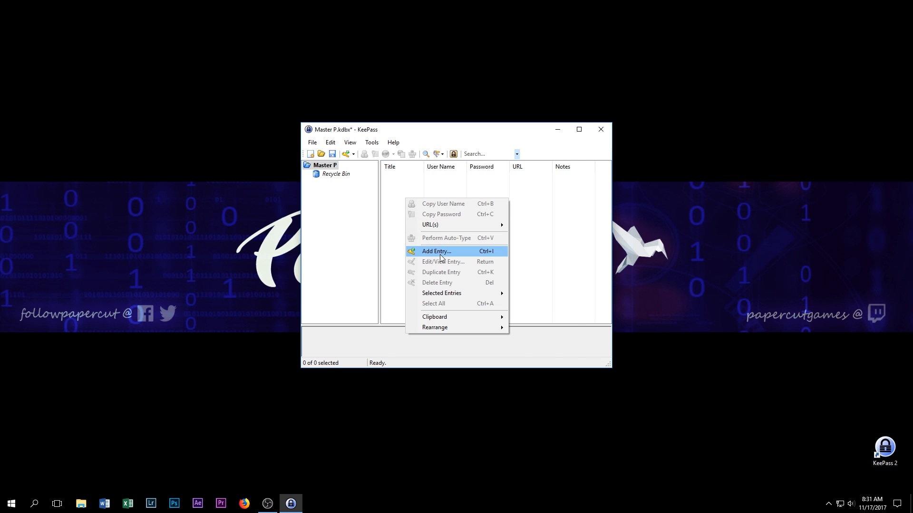
{"action": "left_click", "coordinate": [435, 251]}
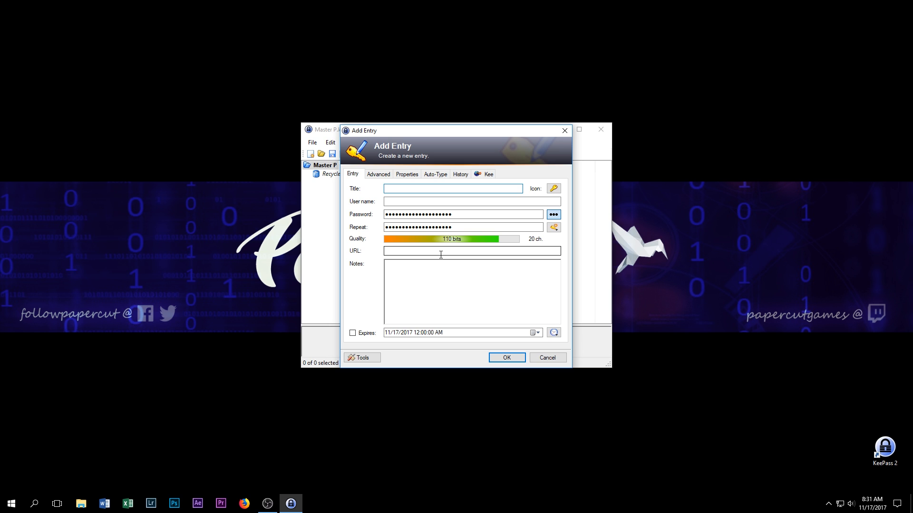
{"action": "type", "text": "Papercut's Gmail"}
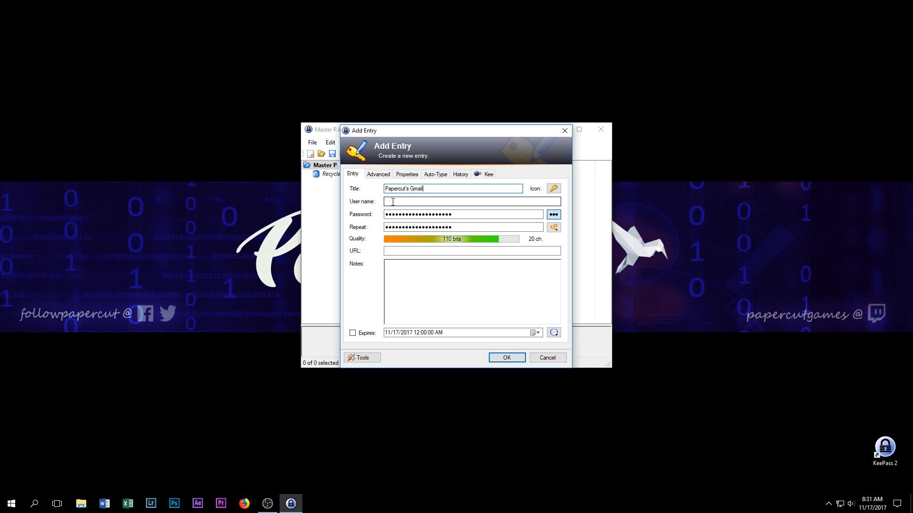
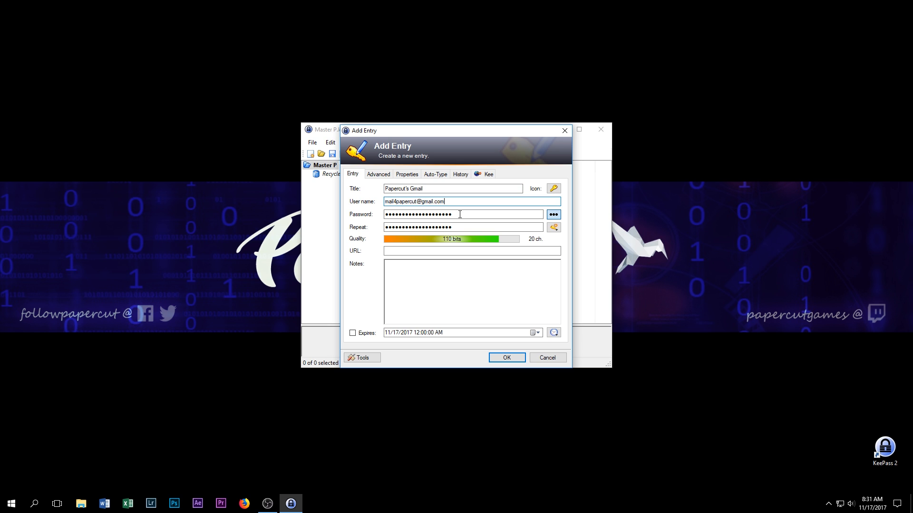
{"action": "left_click", "coordinate": [459, 215]}
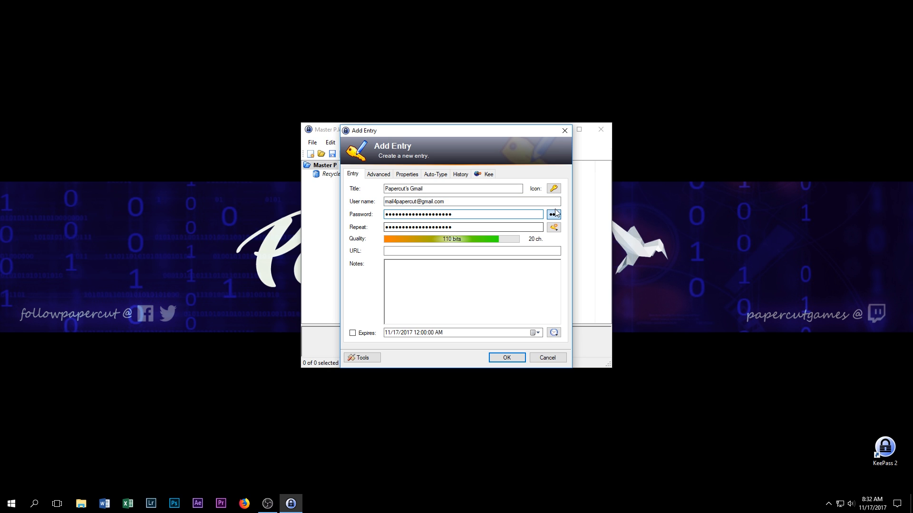
{"action": "left_click", "coordinate": [553, 214]}
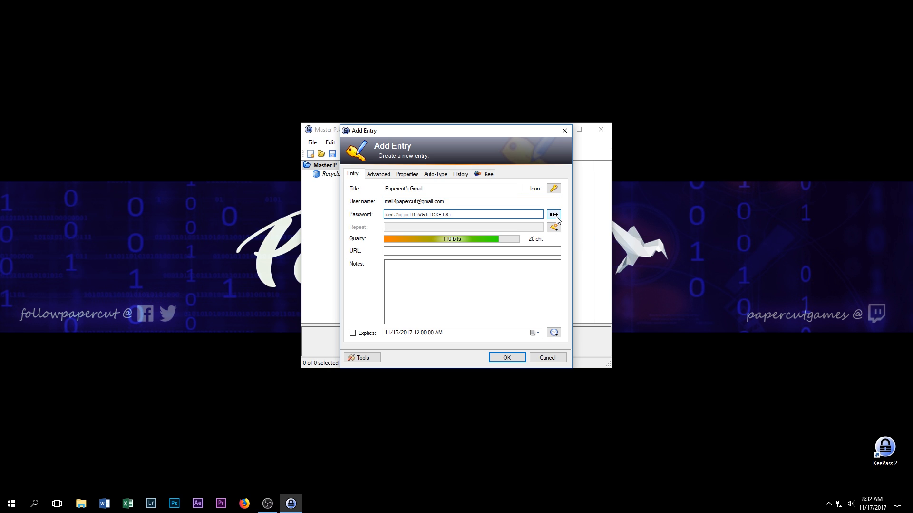
{"action": "left_click", "coordinate": [553, 227]}
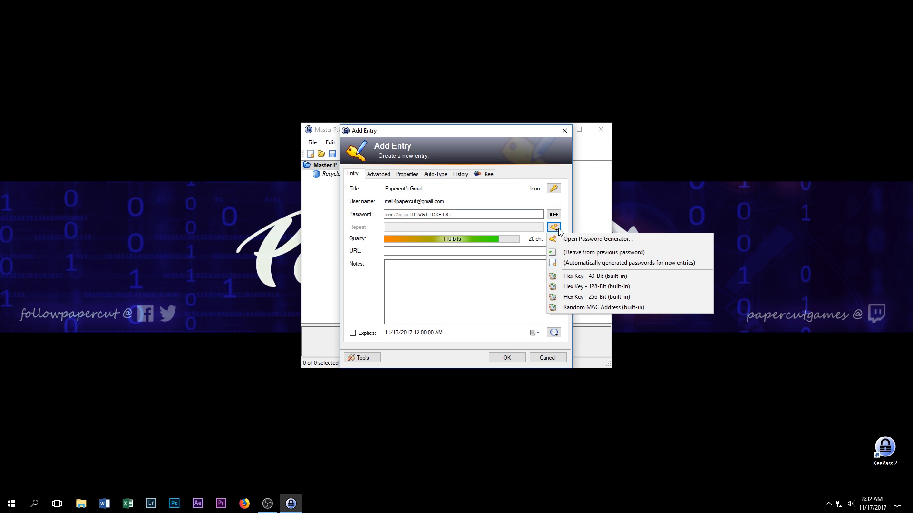
- Generate a 17-character password for the Gmail entry, then switch to Firefox
{"action": "left_click", "coordinate": [596, 239]}
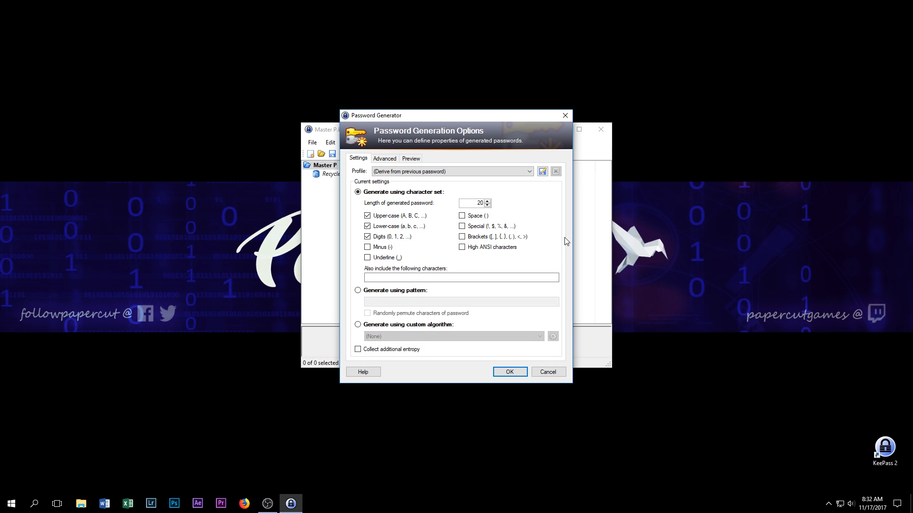
{"action": "mouse_move", "coordinate": [568, 239]}
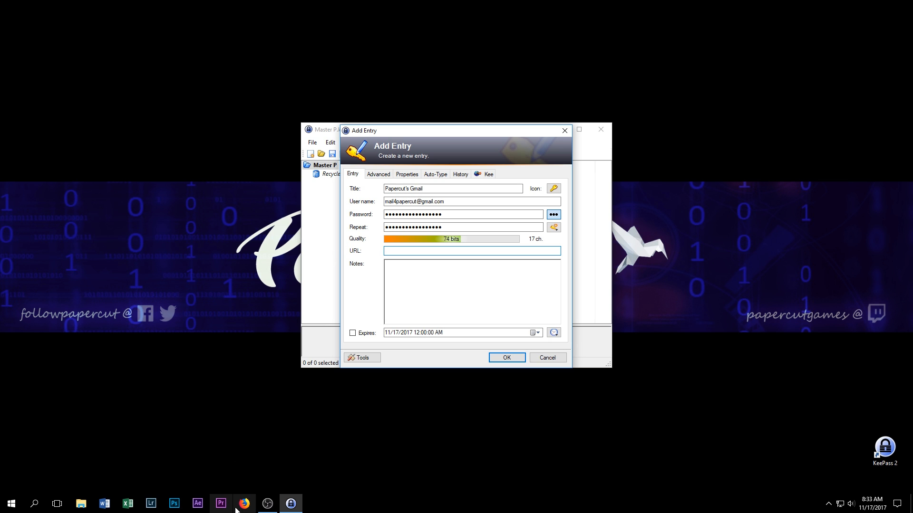
{"action": "left_click", "coordinate": [243, 504]}
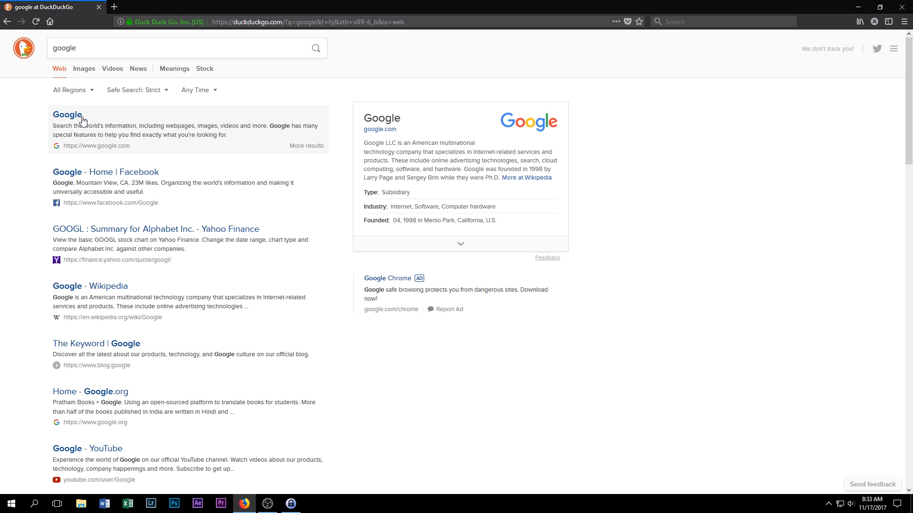
- Reach the Google Accounts sign-in page in Firefox and select its full URL for the entry
{"action": "left_click", "coordinate": [67, 115]}
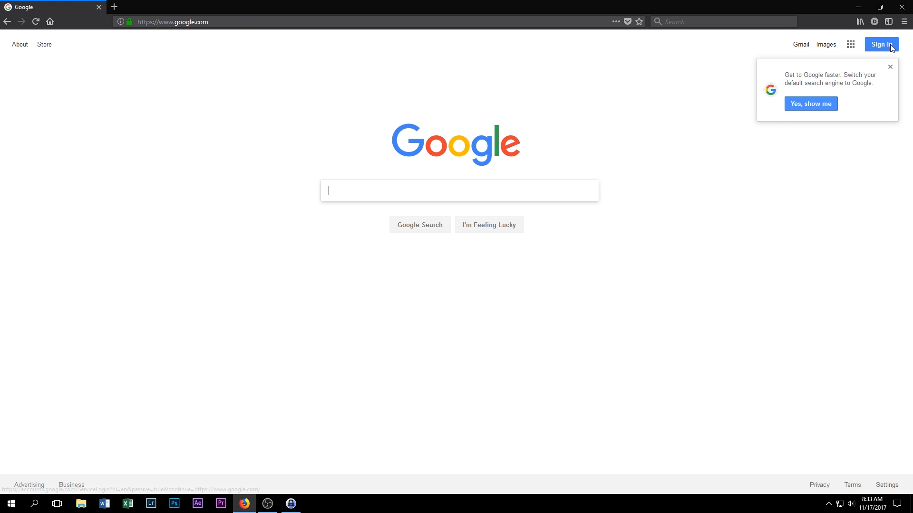
{"action": "left_click", "coordinate": [881, 45]}
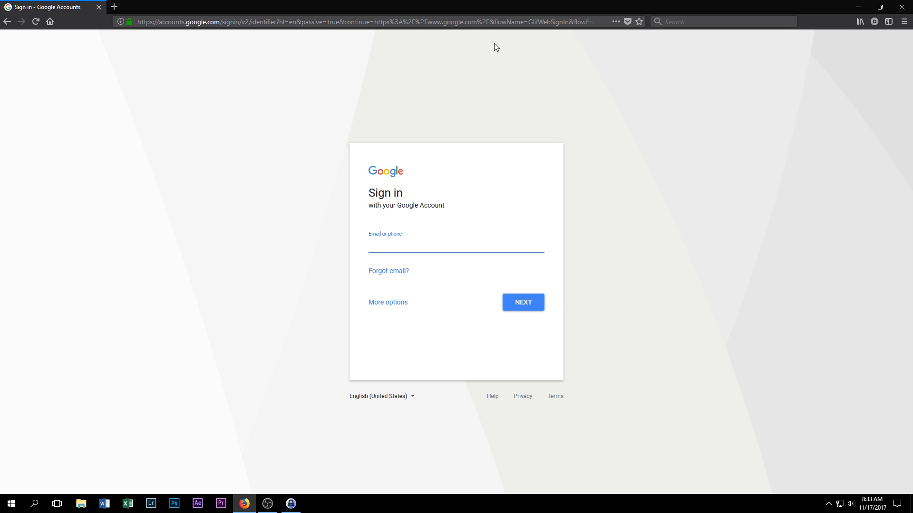
{"action": "left_click", "coordinate": [372, 21]}
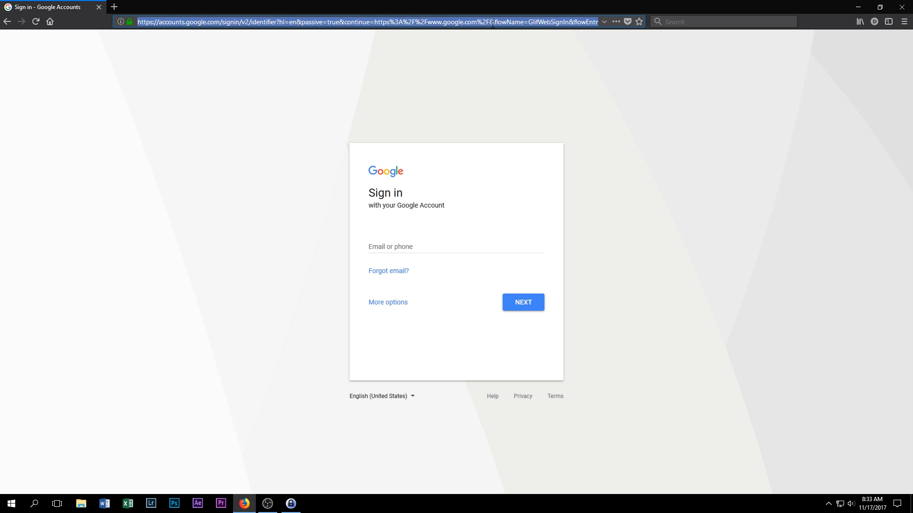
{"action": "left_click", "coordinate": [290, 503]}
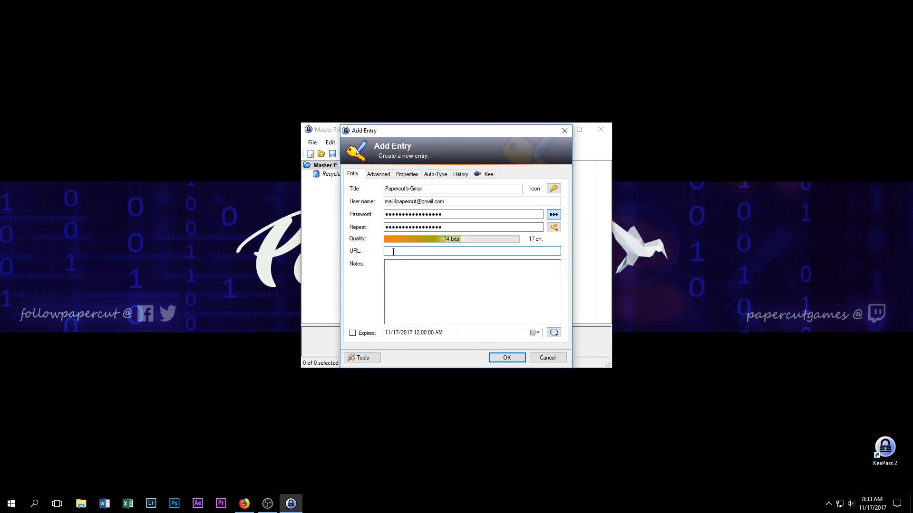
- Enter the Google sign-in URL, set expiry to 5/17/2018, and save Papercut's Gmail entry
{"action": "type", "text": "%2Fwww.google.com%2F&flowName=GlifWebSignIn&flowEntry=ServiceLogin"}
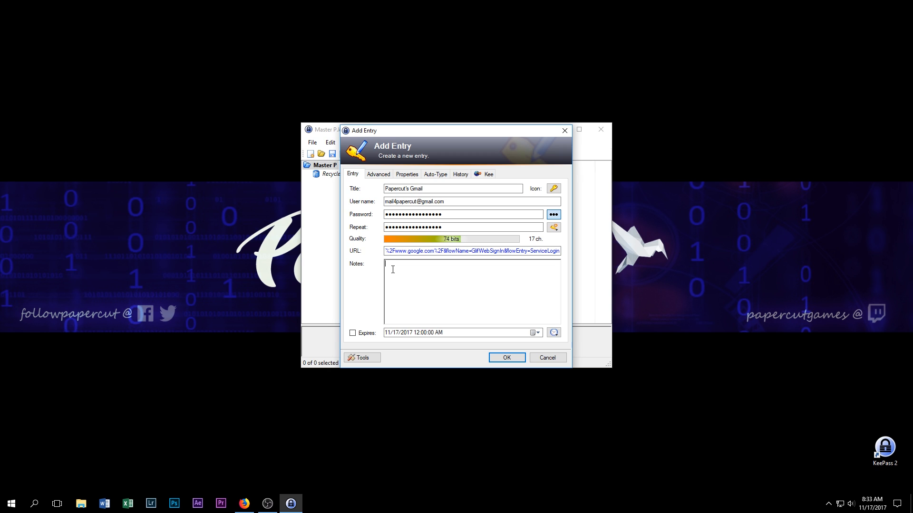
{"action": "mouse_move", "coordinate": [357, 343]}
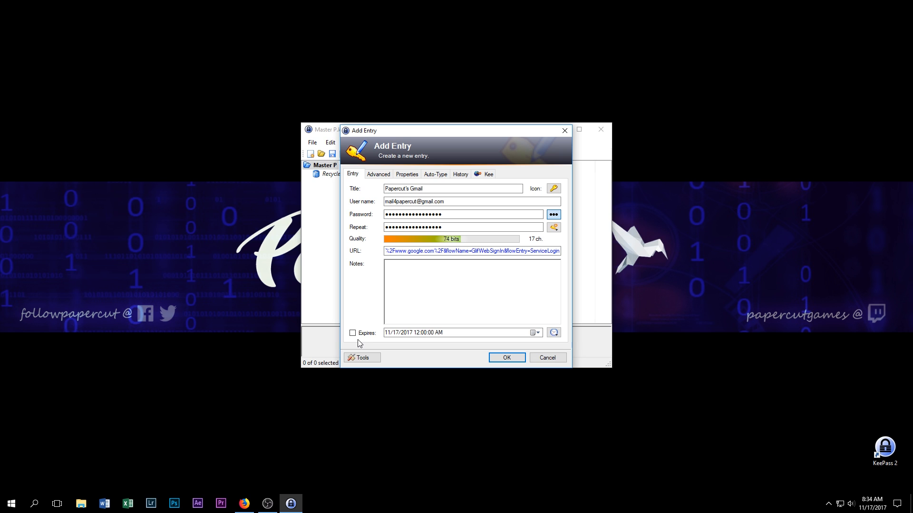
{"action": "left_click", "coordinate": [353, 332]}
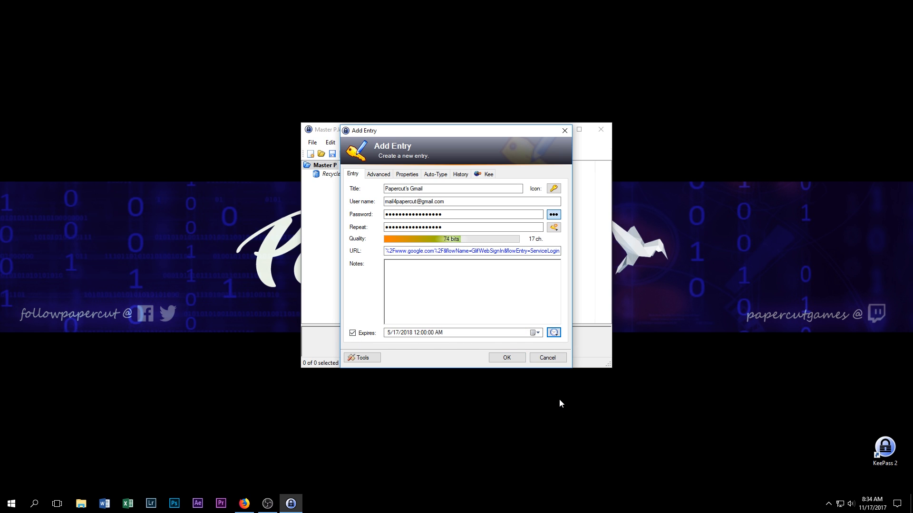
{"action": "left_click", "coordinate": [505, 358]}
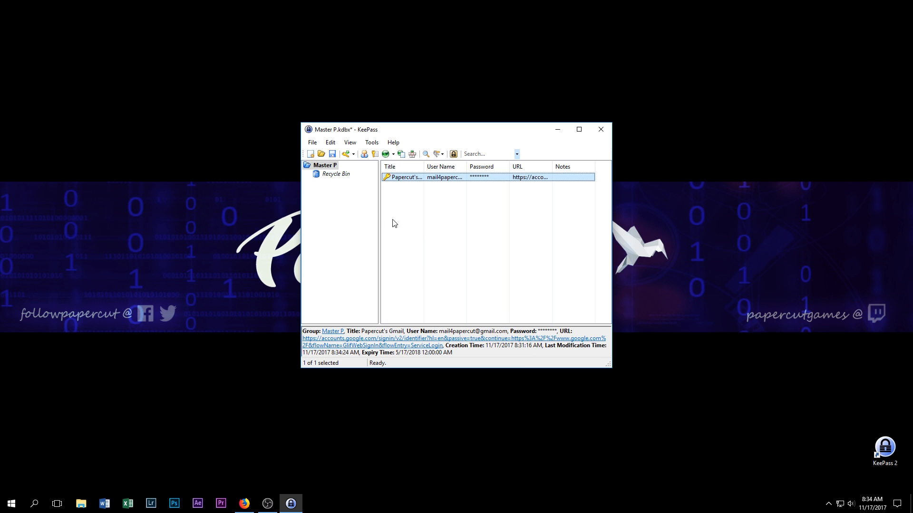
- Save the database, copy Papercut's Gmail password, and bring up Firefox's Google sign-in page
{"action": "left_click", "coordinate": [331, 154]}
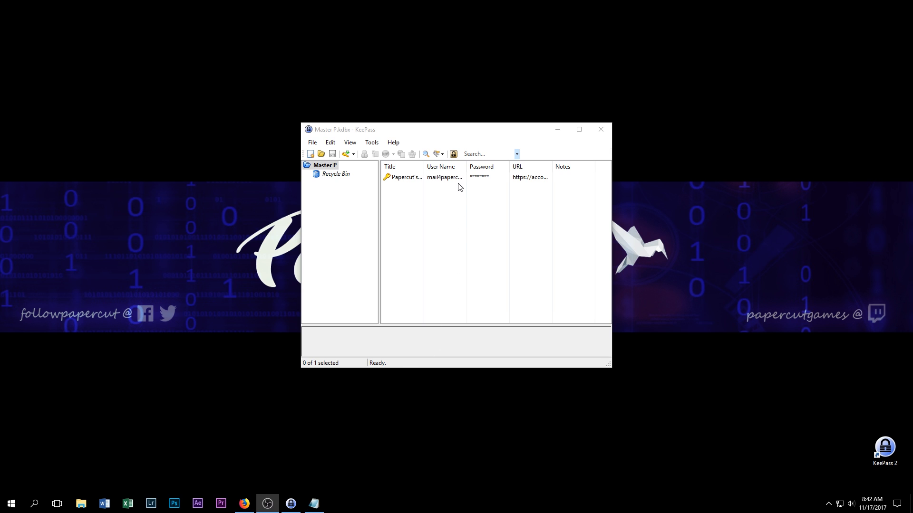
{"action": "left_click", "coordinate": [403, 177]}
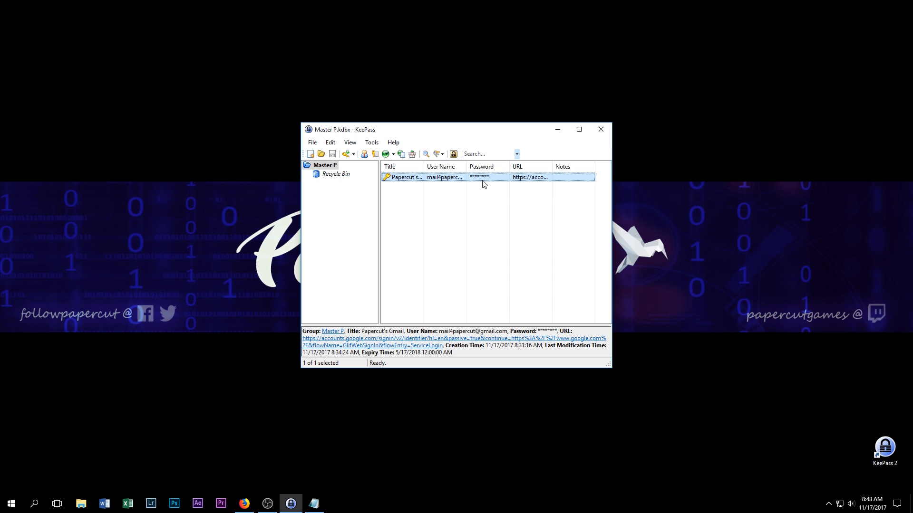
{"action": "left_click", "coordinate": [476, 201]}
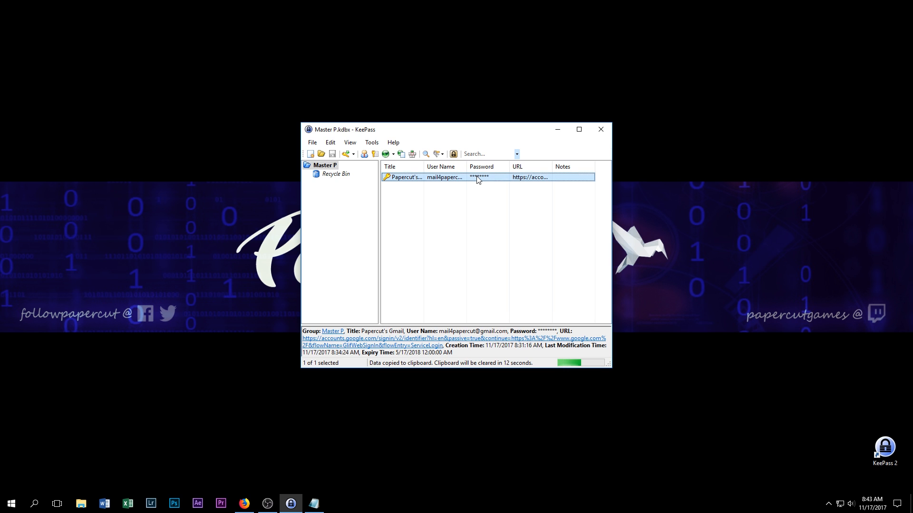
{"action": "left_click", "coordinate": [313, 503]}
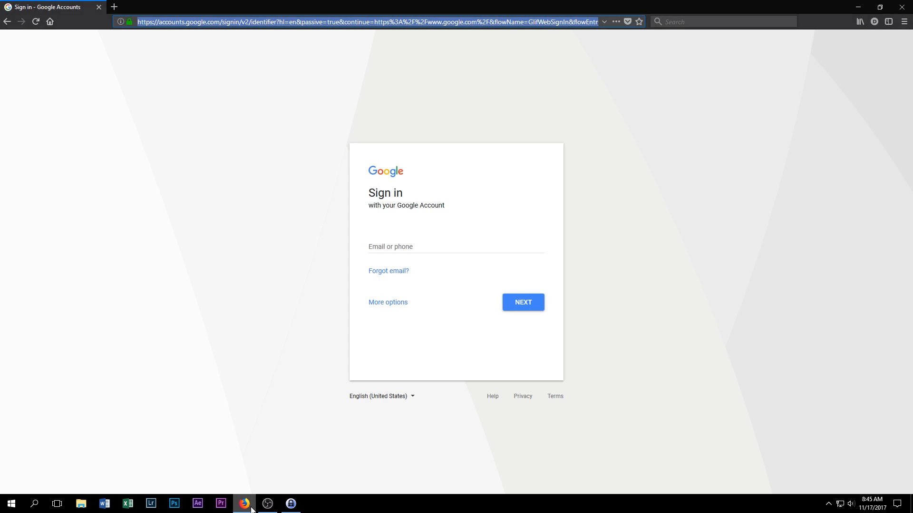
- Search Firefox add-ons for 'keefox', then install Kee and grant its permissions
{"action": "left_click", "coordinate": [904, 21]}
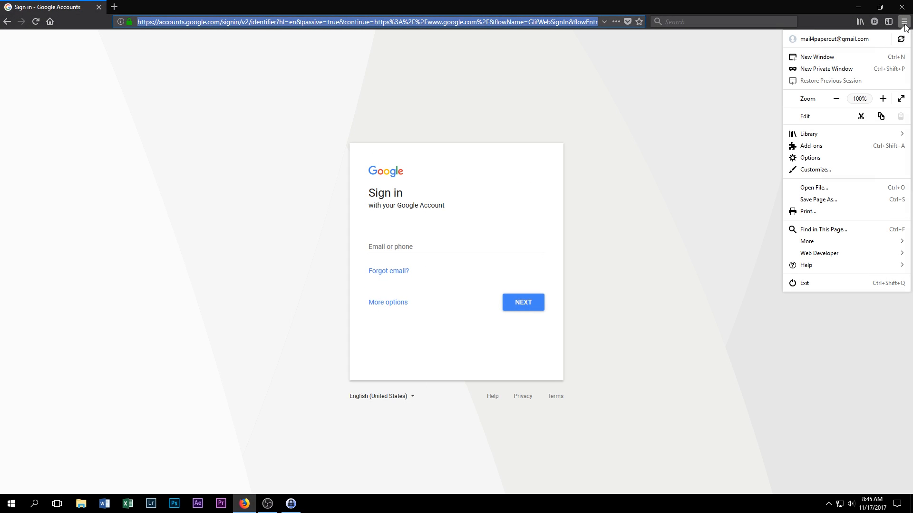
{"action": "left_click", "coordinate": [810, 145]}
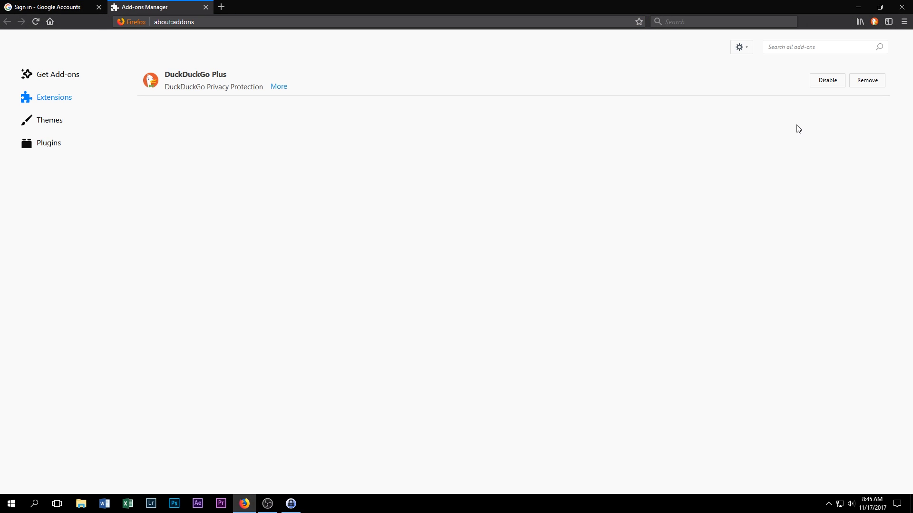
{"action": "left_click", "coordinate": [821, 47]}
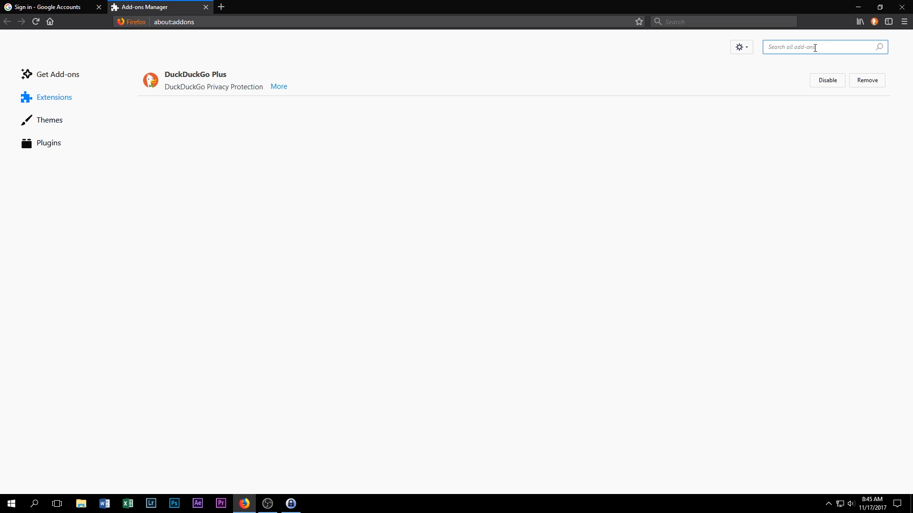
{"action": "type", "text": "keefox"}
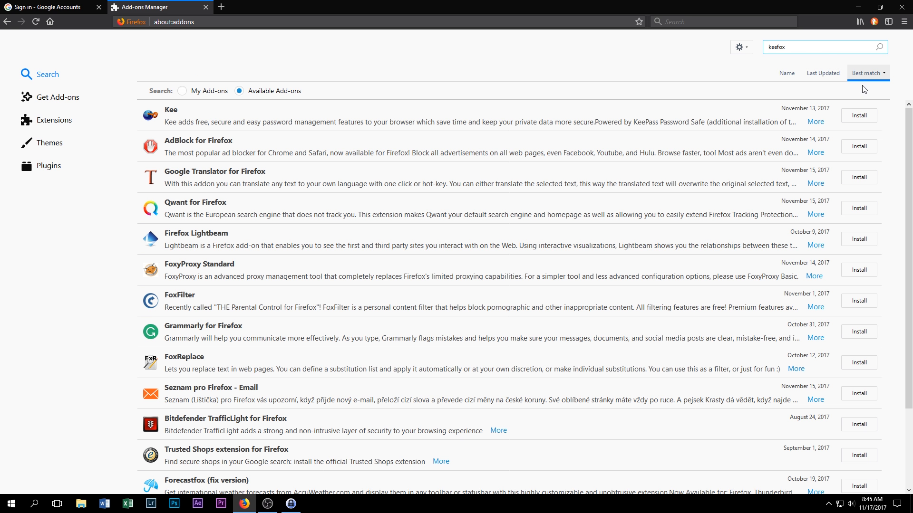
{"action": "left_click", "coordinate": [858, 115]}
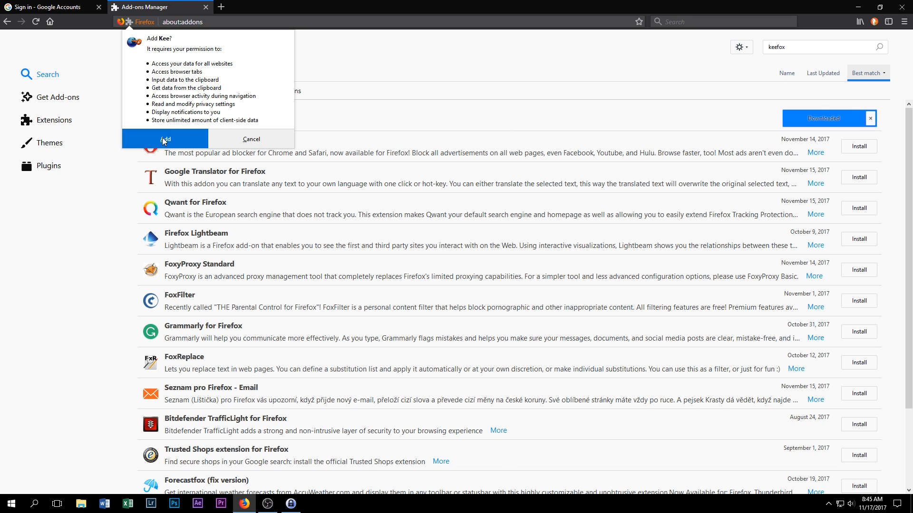
{"action": "left_click", "coordinate": [165, 139]}
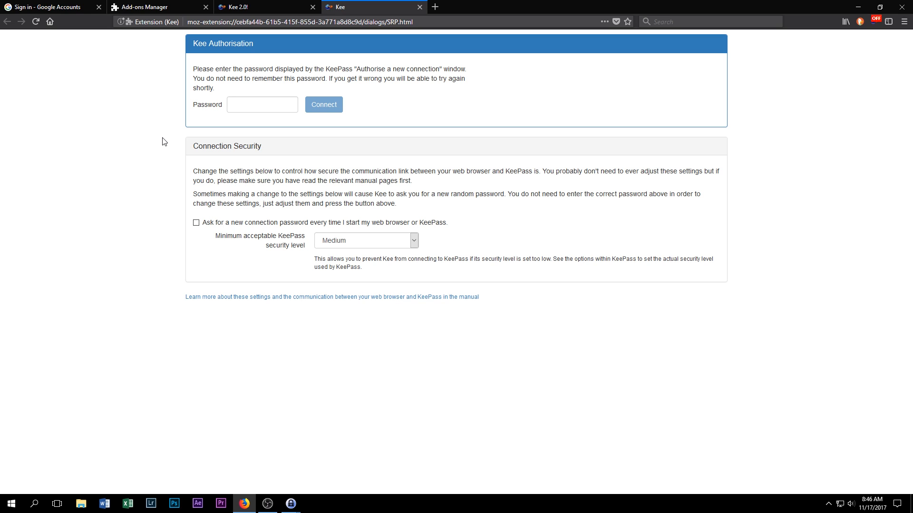
{"action": "mouse_move", "coordinate": [160, 125]}
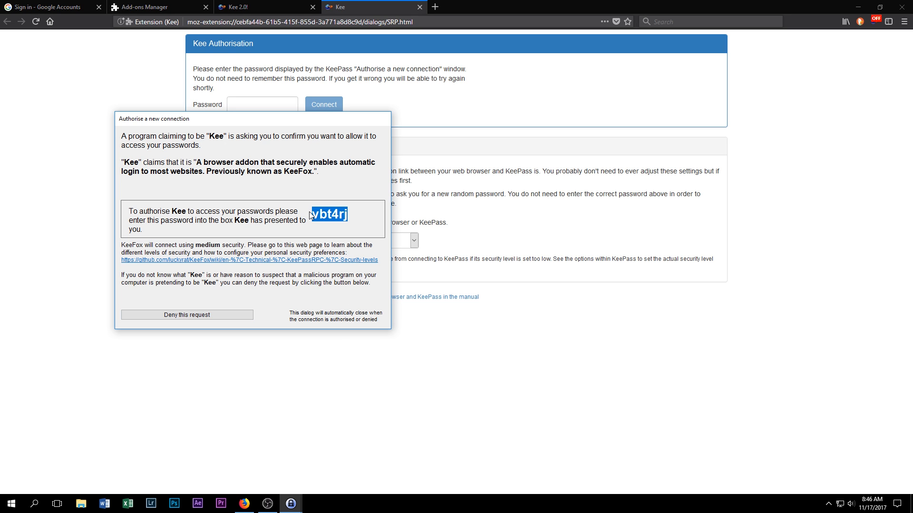
{"action": "left_click", "coordinate": [262, 104]}
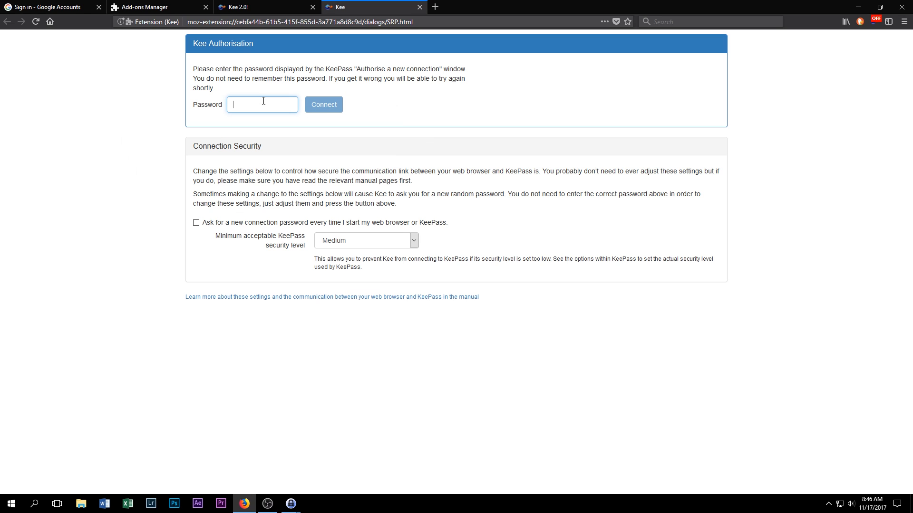
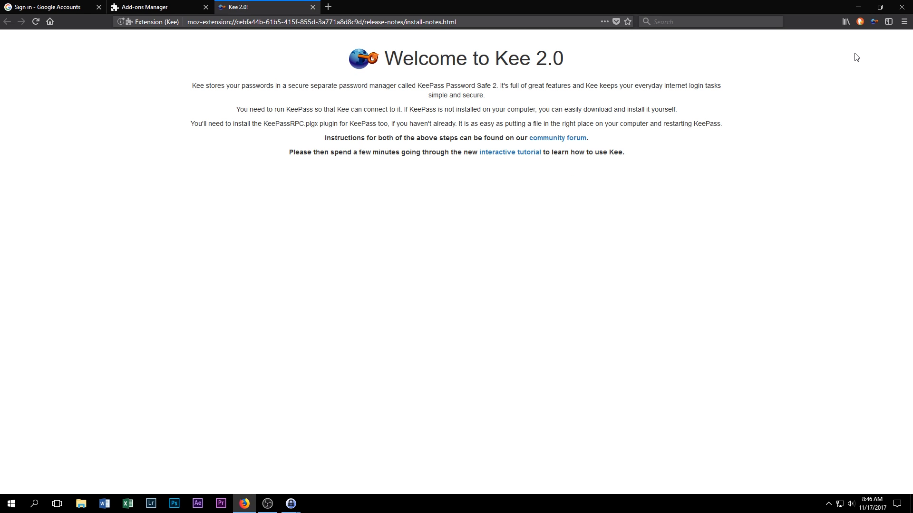
{"action": "left_click", "coordinate": [313, 8]}
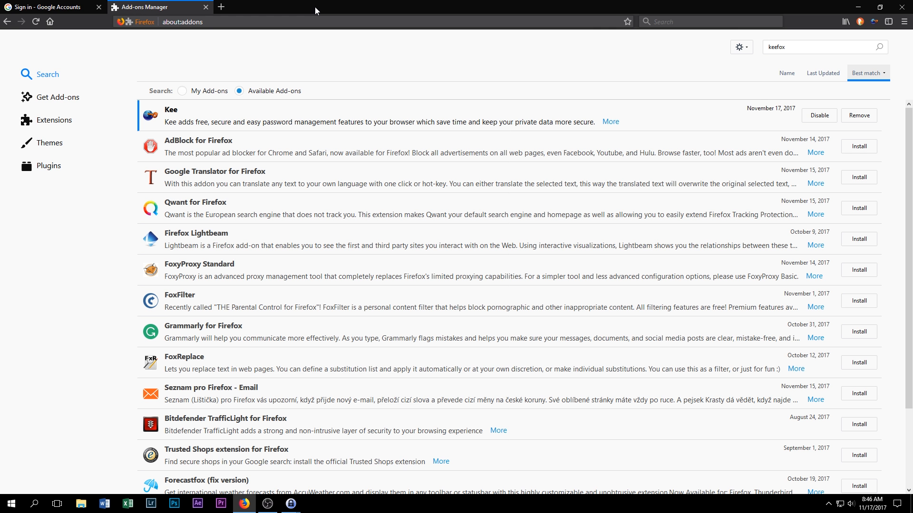
{"action": "left_click", "coordinate": [53, 6]}
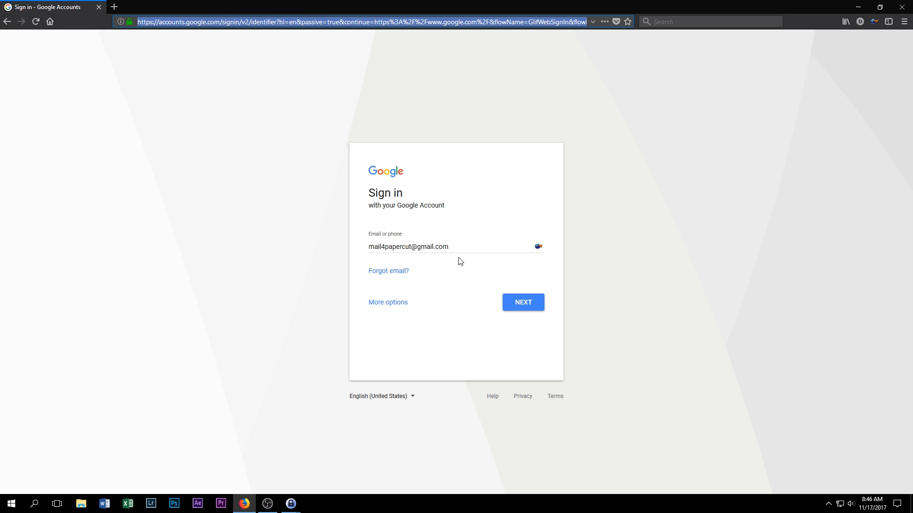
{"action": "mouse_move", "coordinate": [518, 290]}
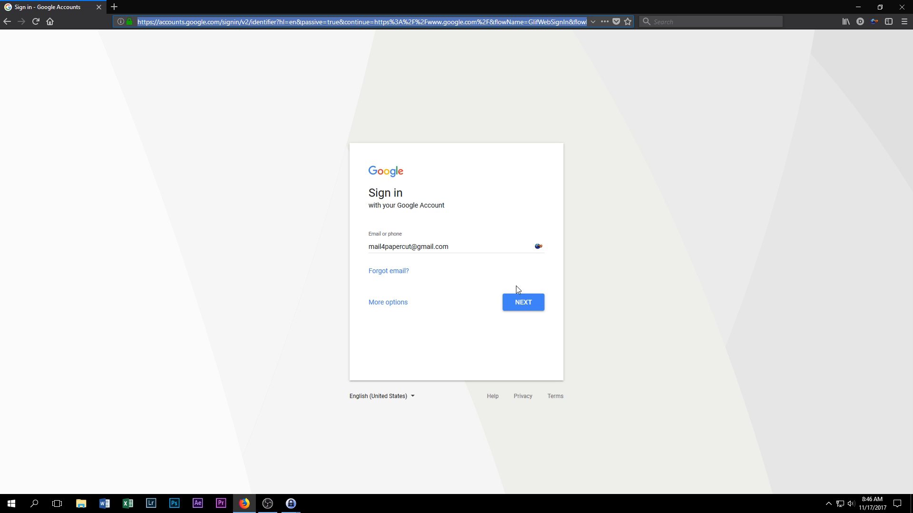
{"action": "left_click", "coordinate": [522, 302]}
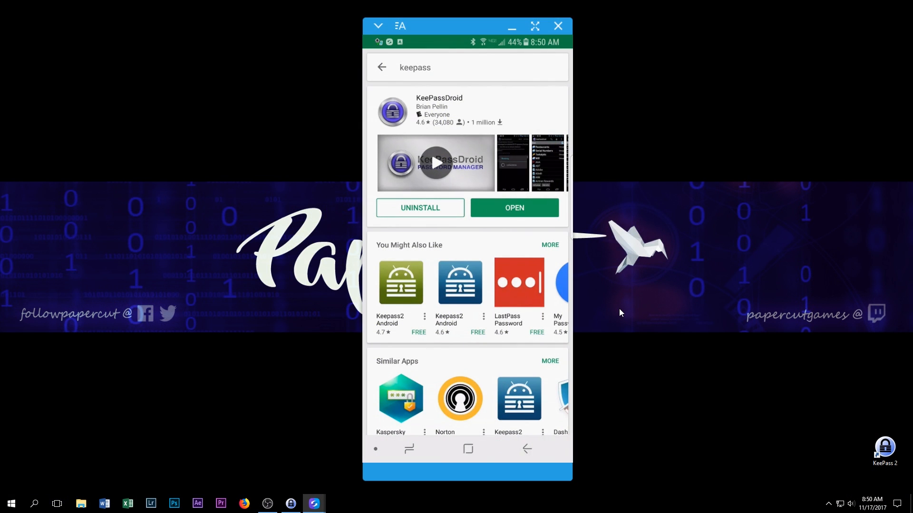
{"action": "mouse_move", "coordinate": [547, 162]}
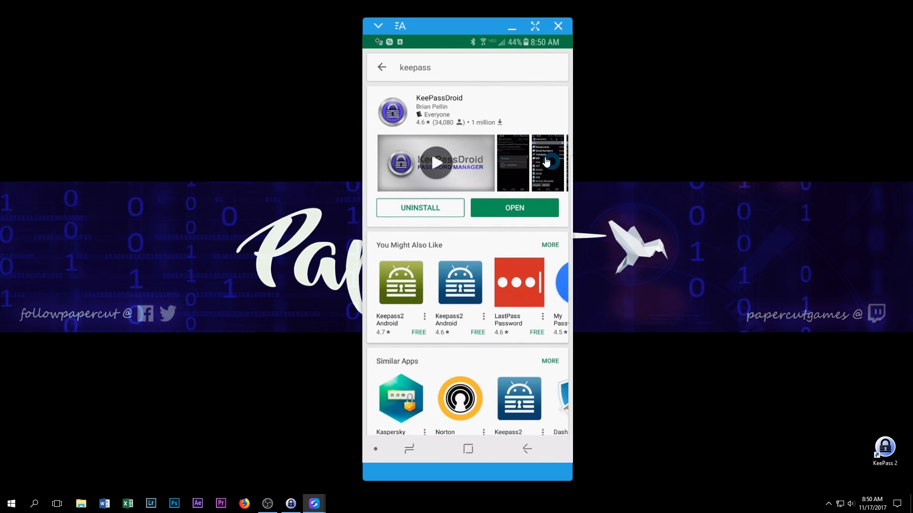
{"action": "mouse_move", "coordinate": [476, 129]}
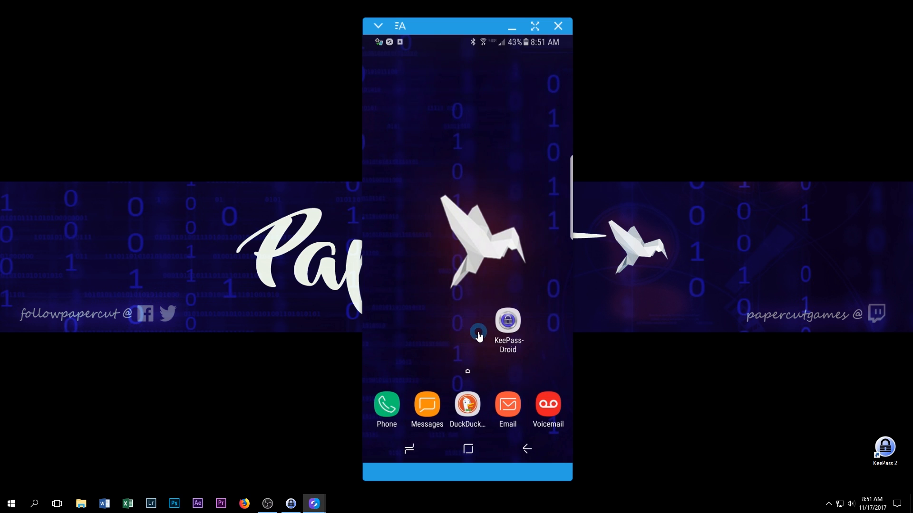
- Launch KeePassDroid, open Master P.kdbx, and unlock it with the master password
{"action": "left_click", "coordinate": [507, 320]}
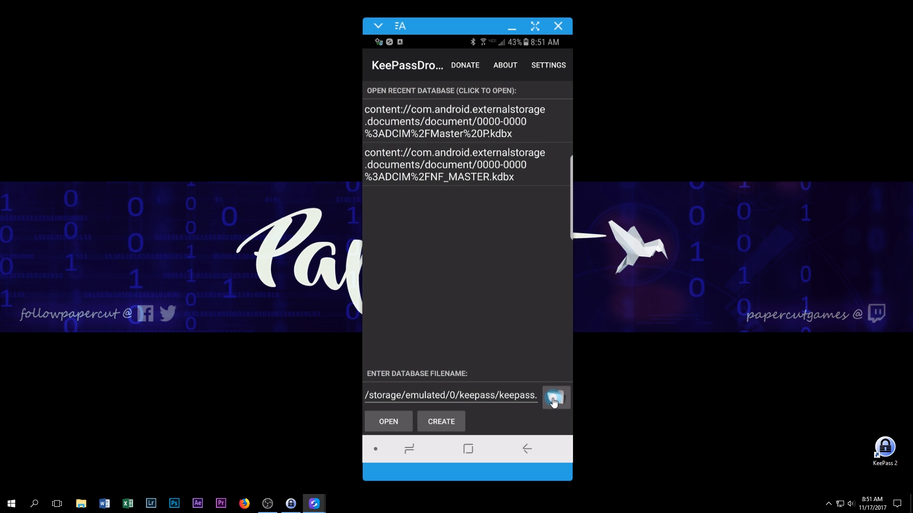
{"action": "left_click", "coordinate": [554, 398]}
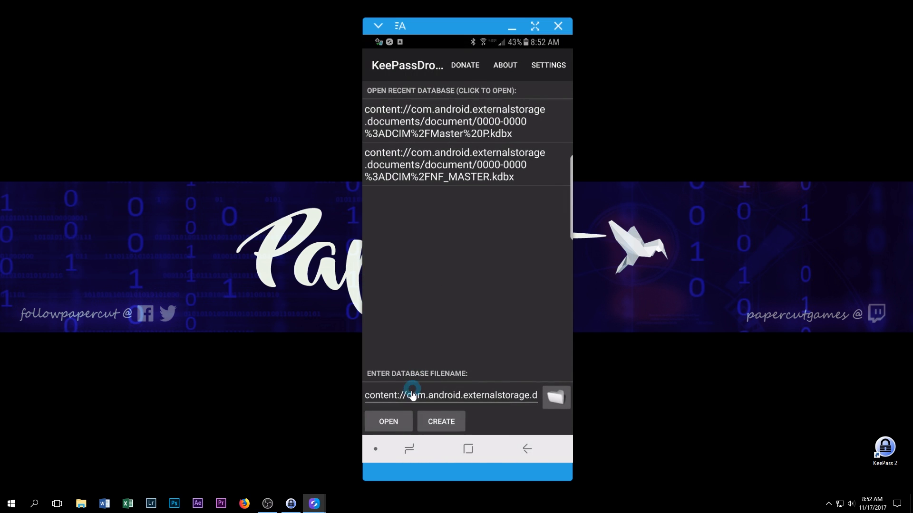
{"action": "left_click", "coordinate": [388, 422]}
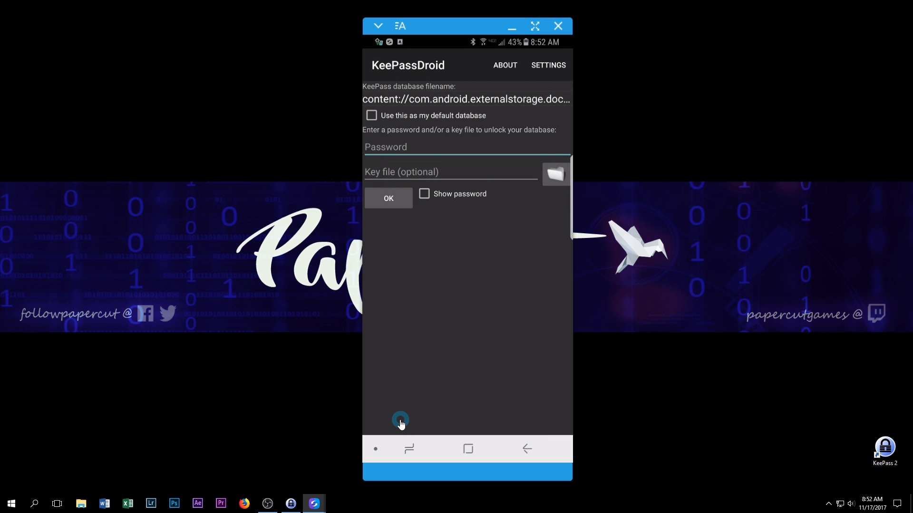
{"action": "left_click", "coordinate": [388, 197]}
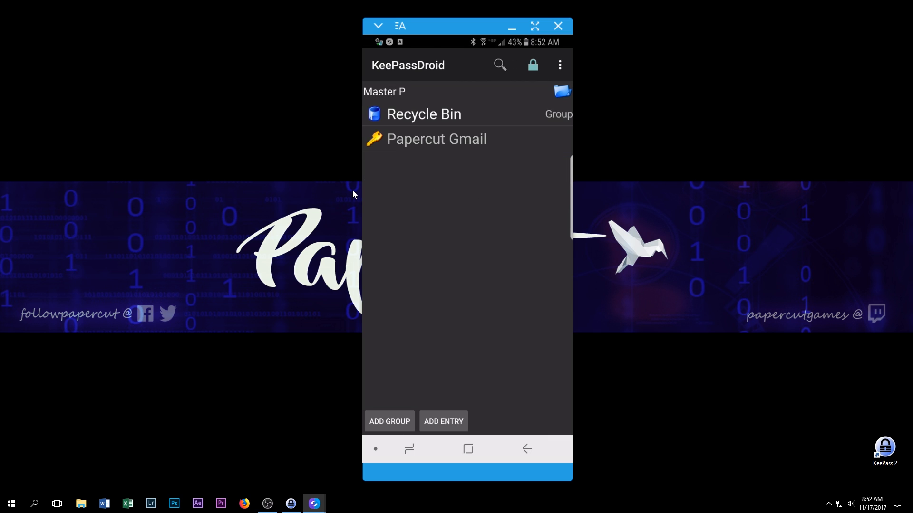